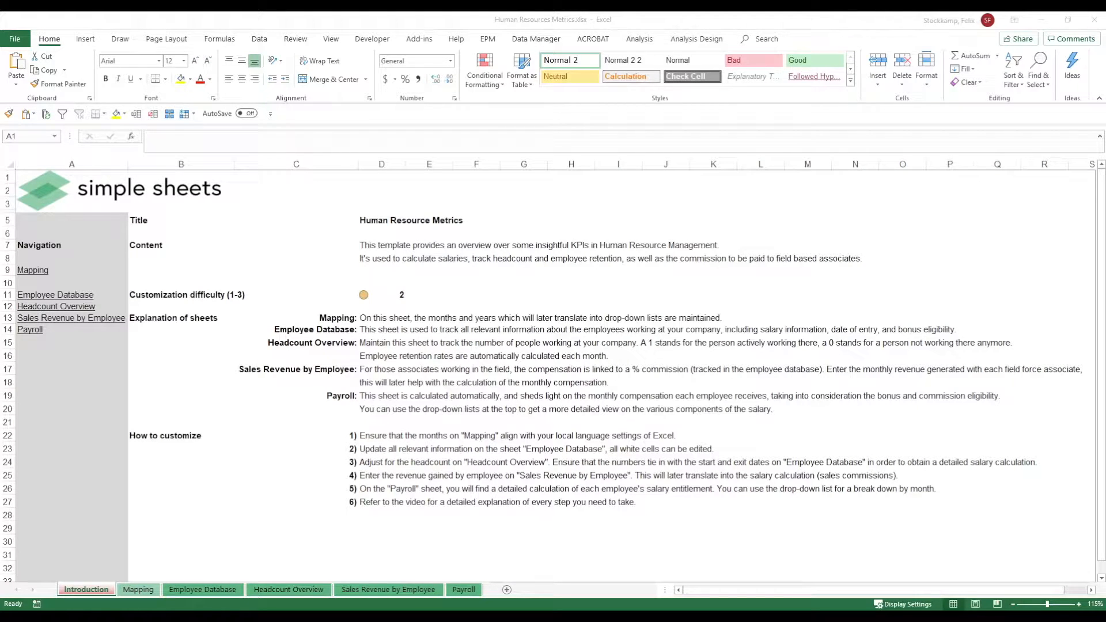
mouse_move(705, 318)
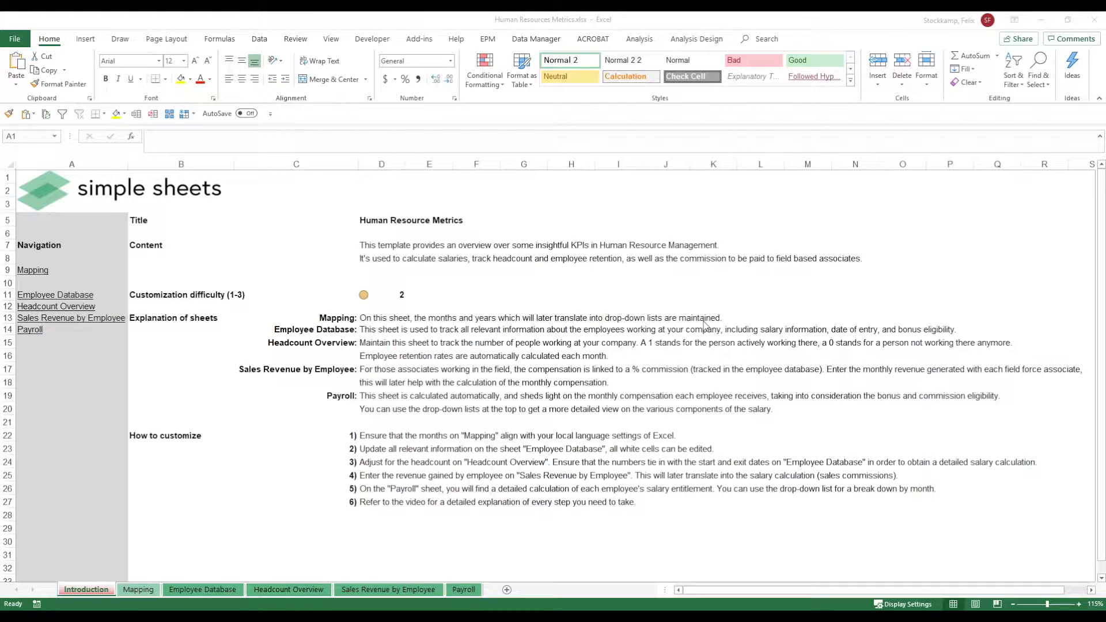
mouse_move(13, 370)
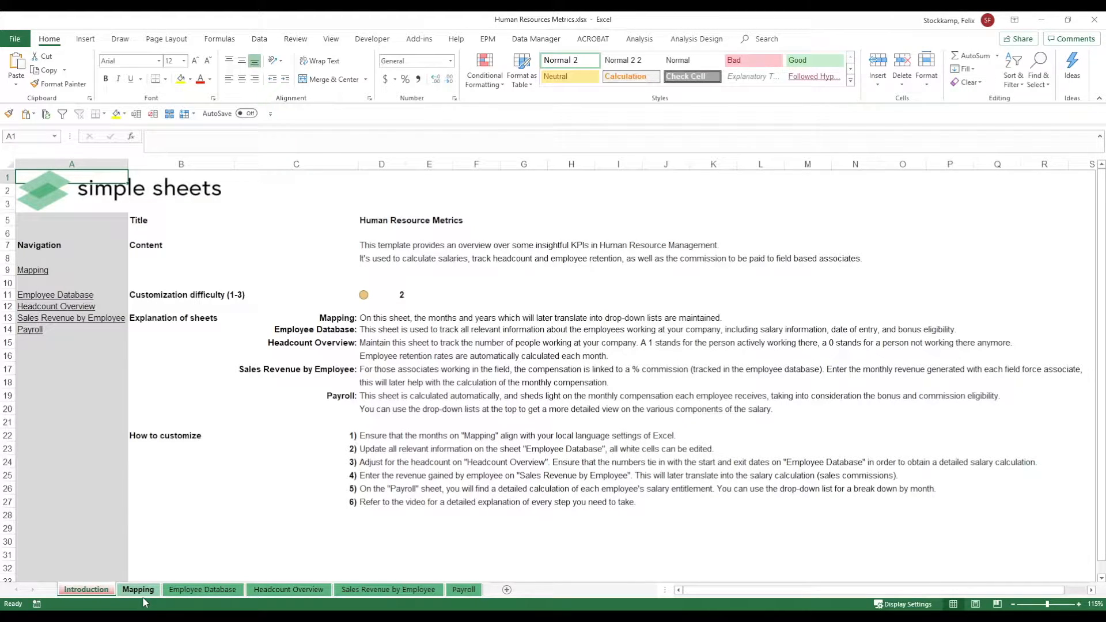
Review the month and year lists on the Mapping sheet, then return to the Employee Database sheet
click(203, 590)
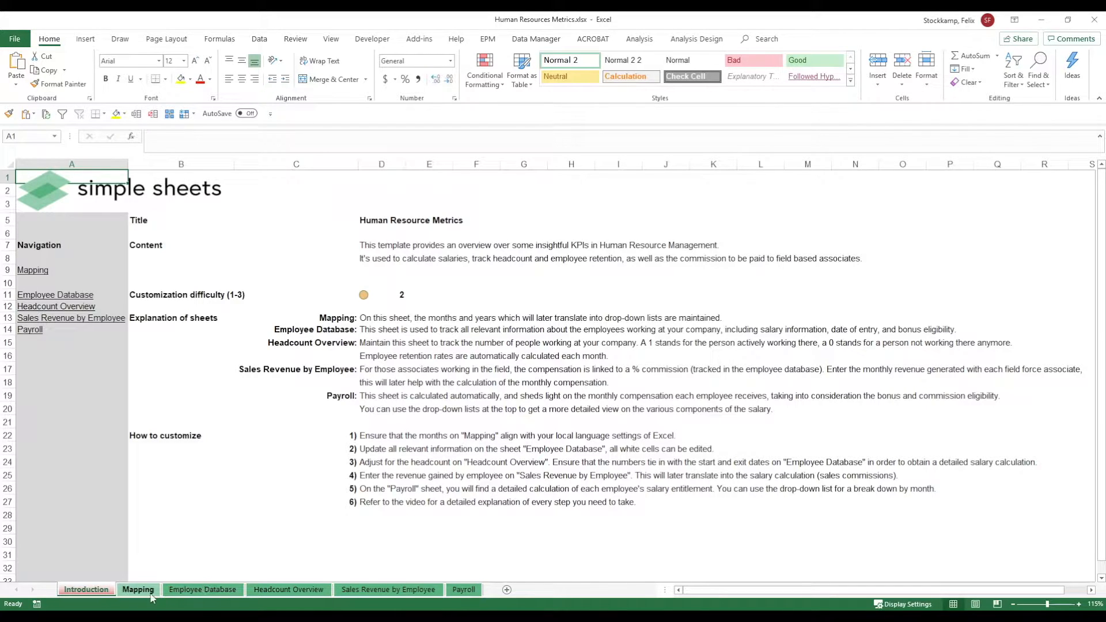
click(137, 588)
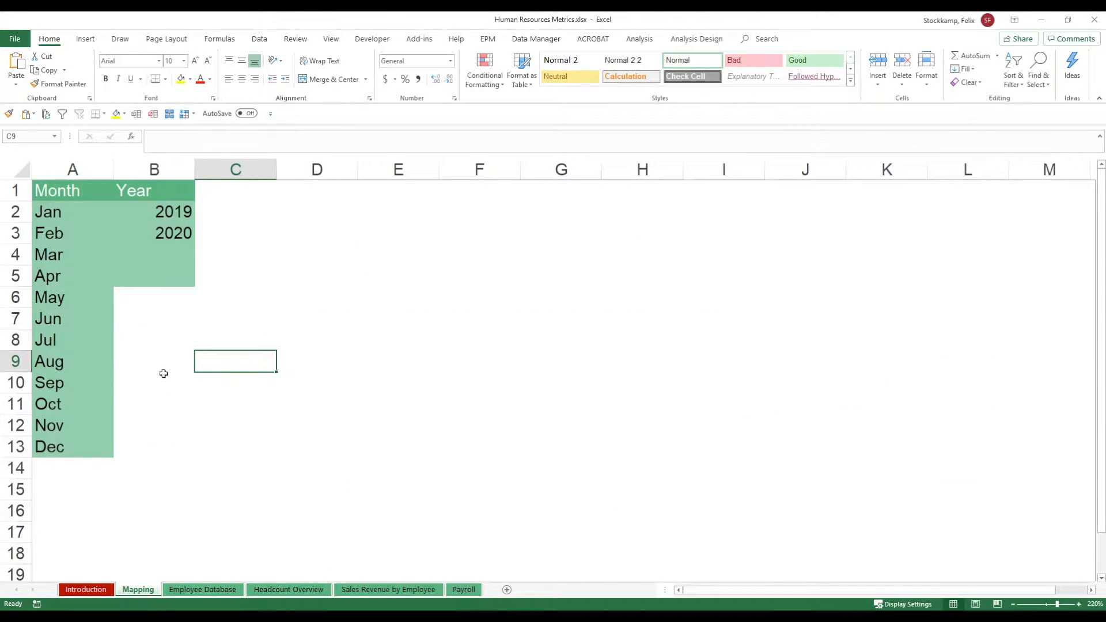
mouse_move(68, 211)
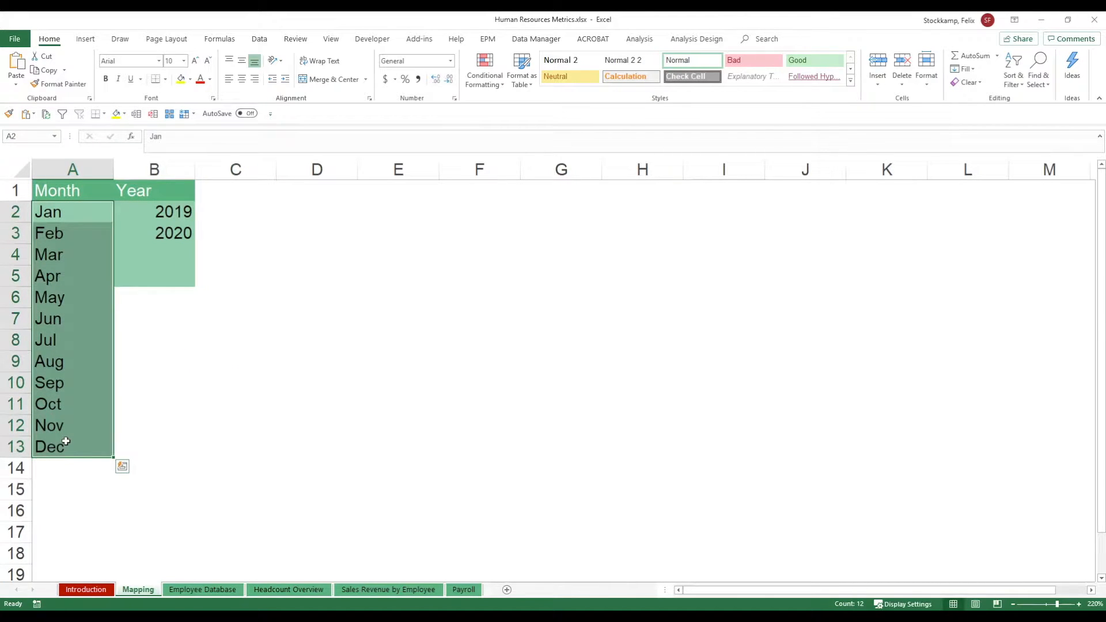
mouse_move(106, 277)
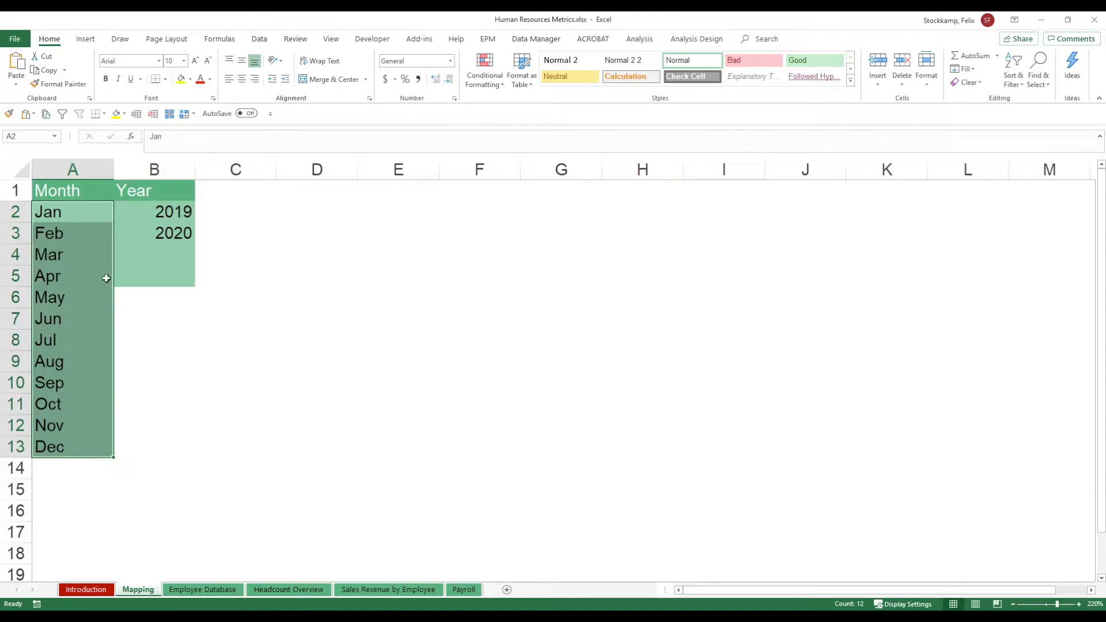
drag(154, 211, 154, 254)
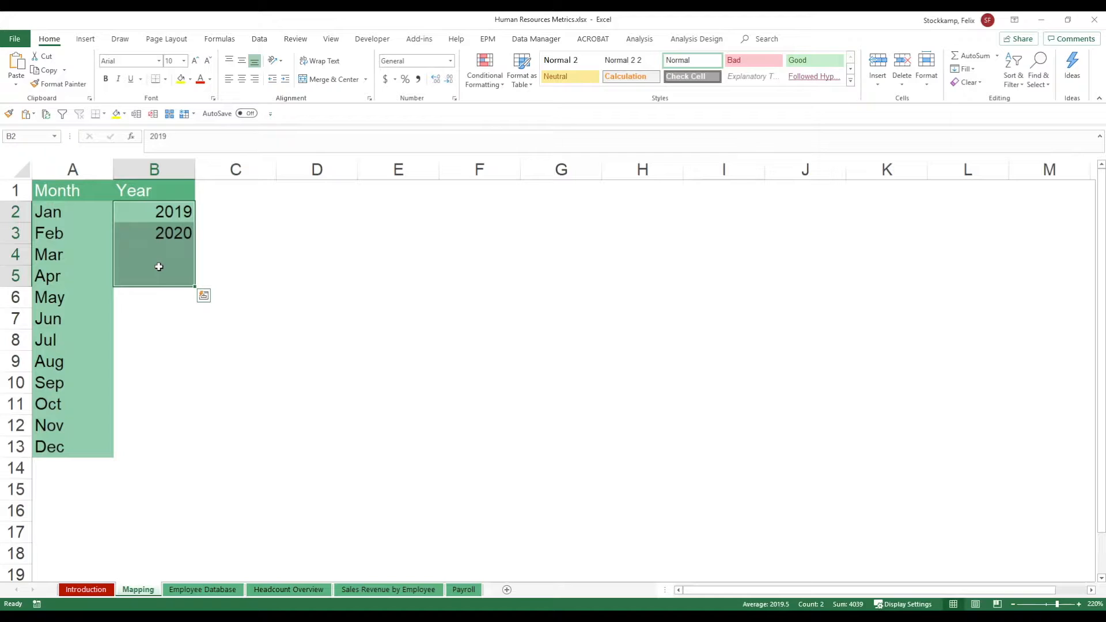
mouse_move(141, 211)
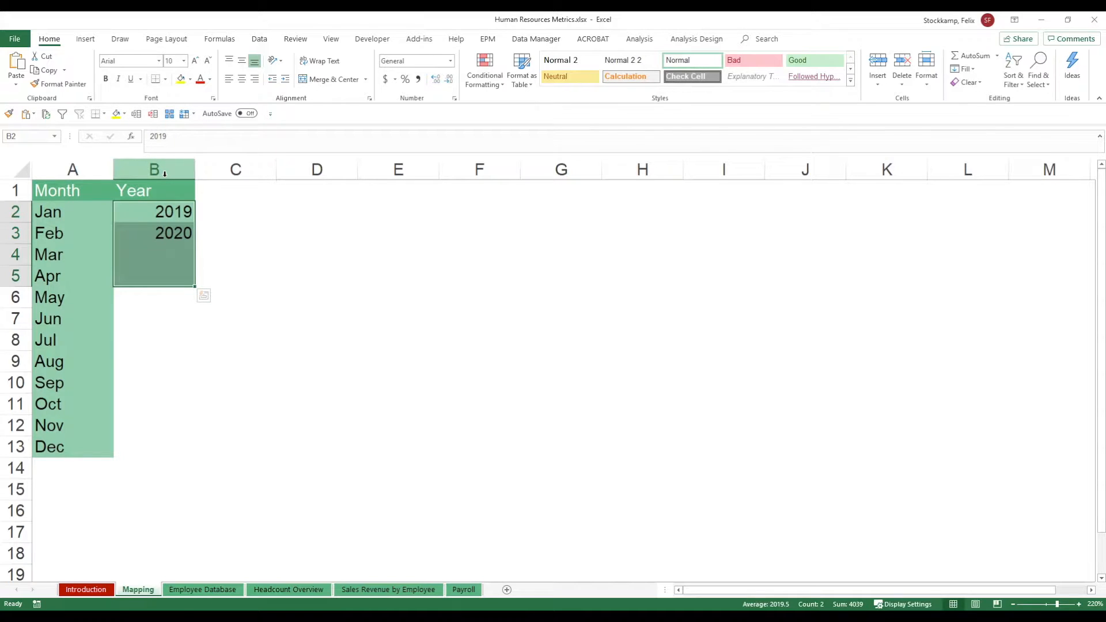
mouse_move(151, 211)
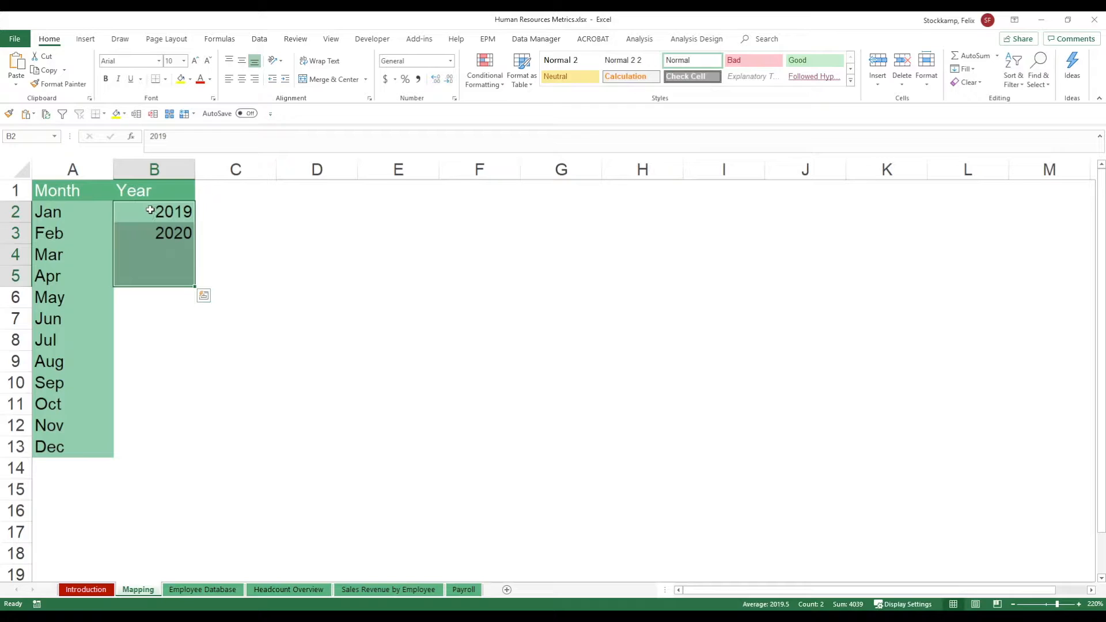
click(202, 589)
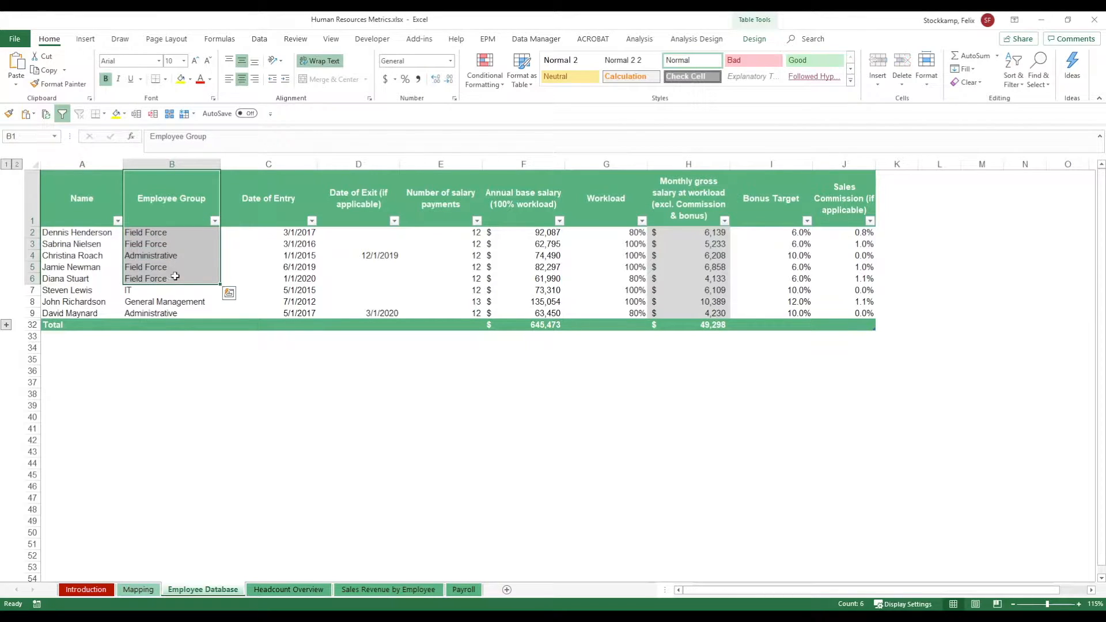
click(267, 199)
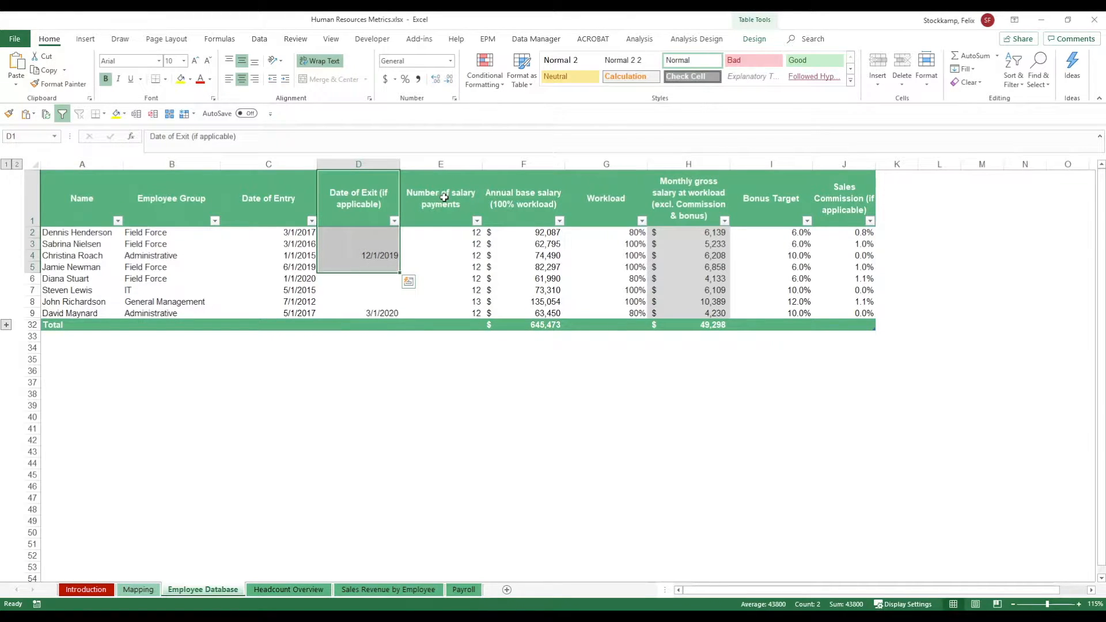
mouse_move(534, 230)
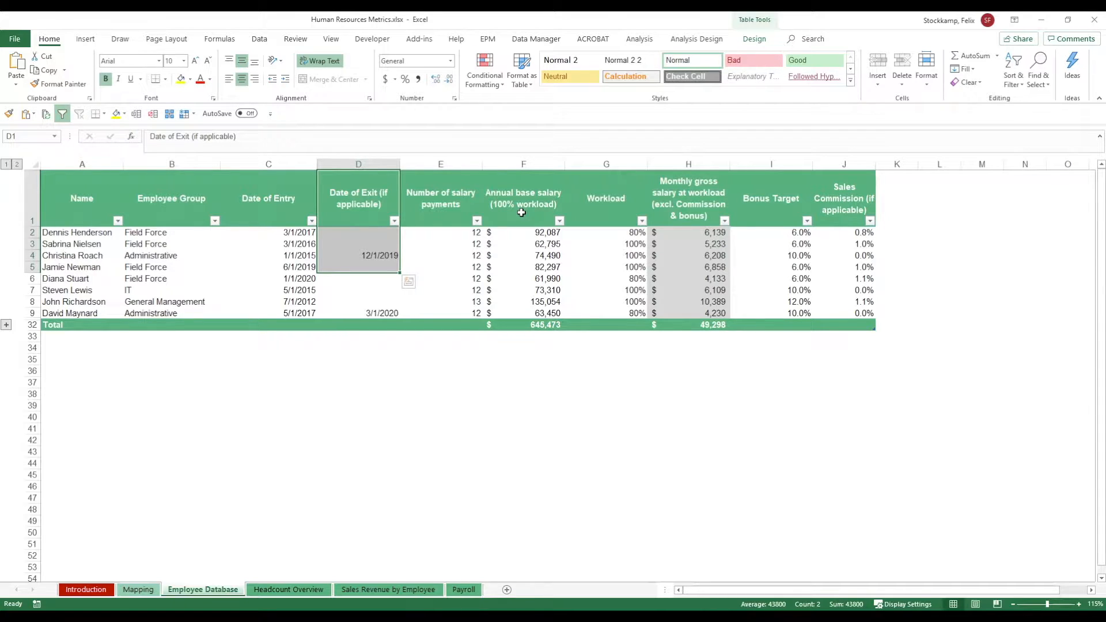
click(606, 197)
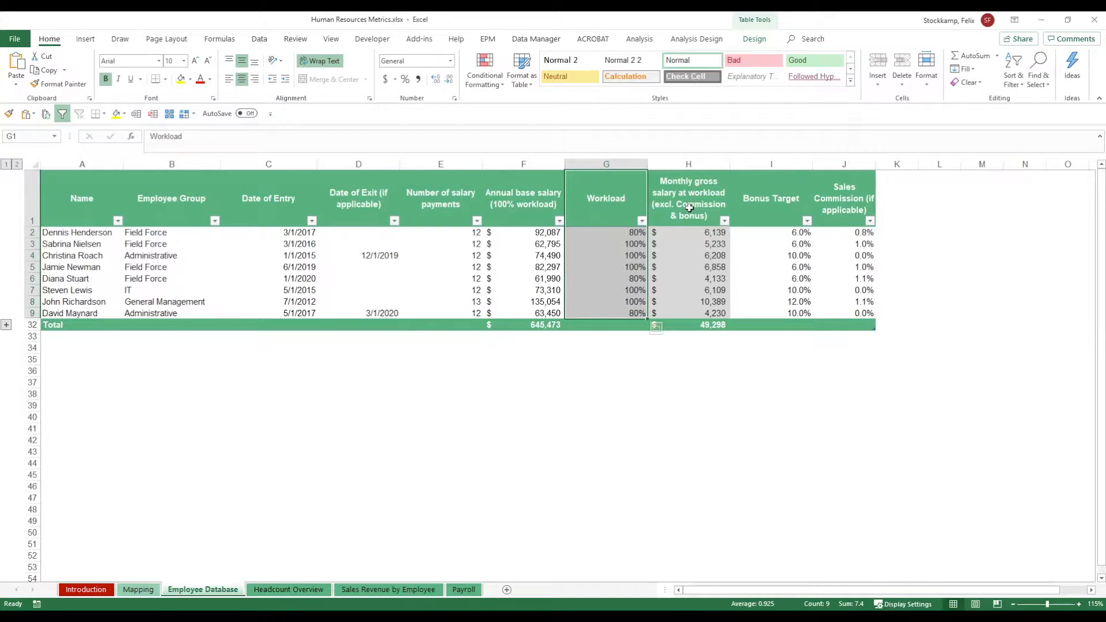
Inspect the first employee's bonus target and sales commission, then switch to Headcount Overview
click(770, 232)
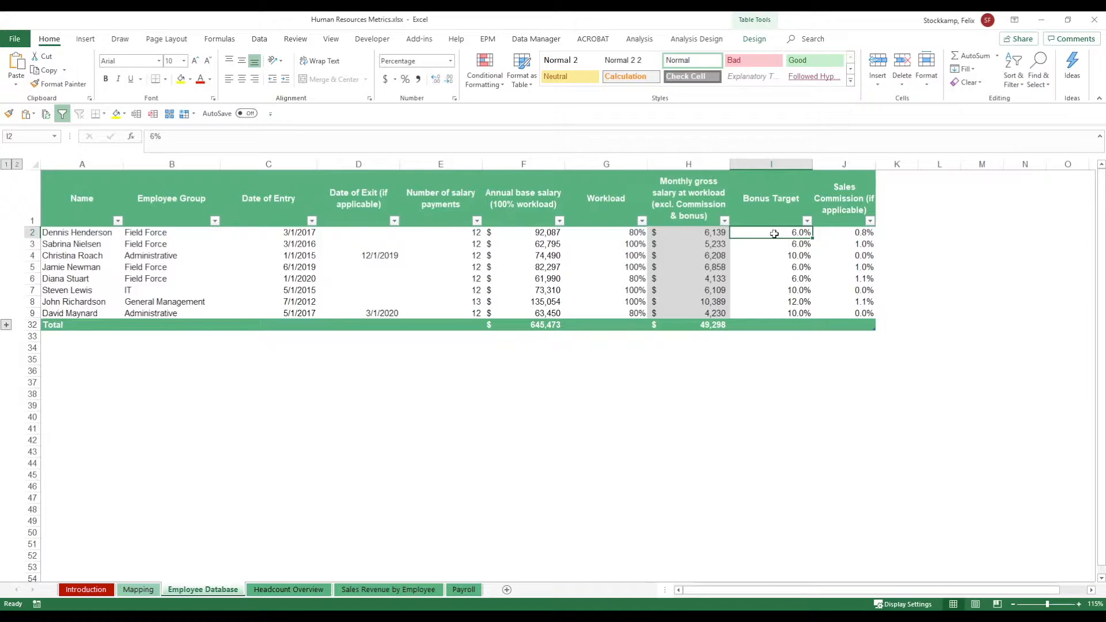
mouse_move(925, 237)
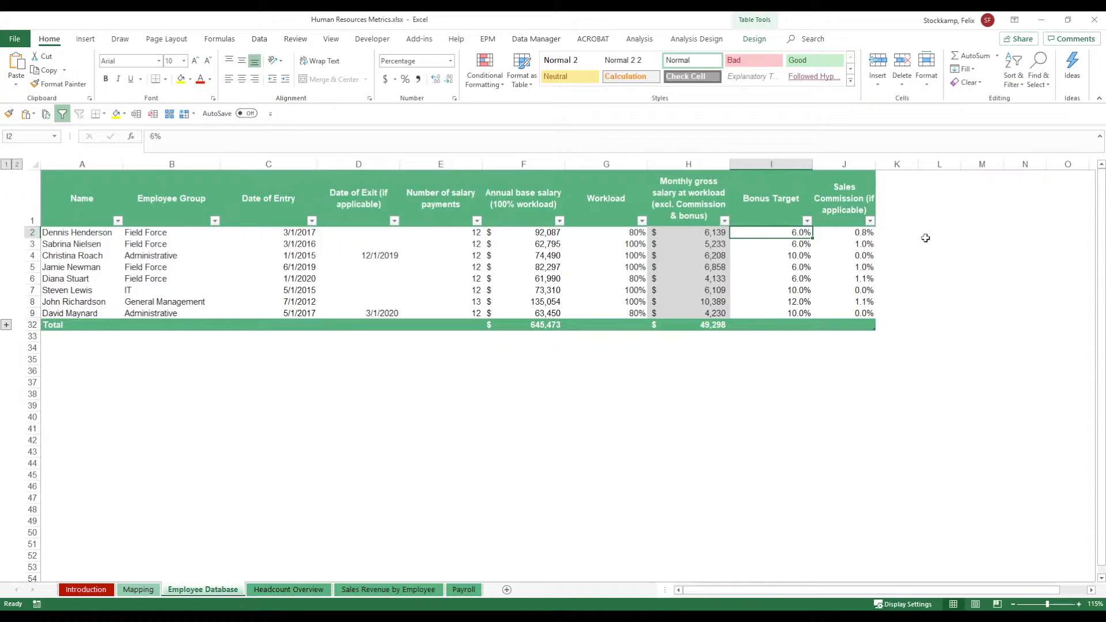
mouse_move(851, 235)
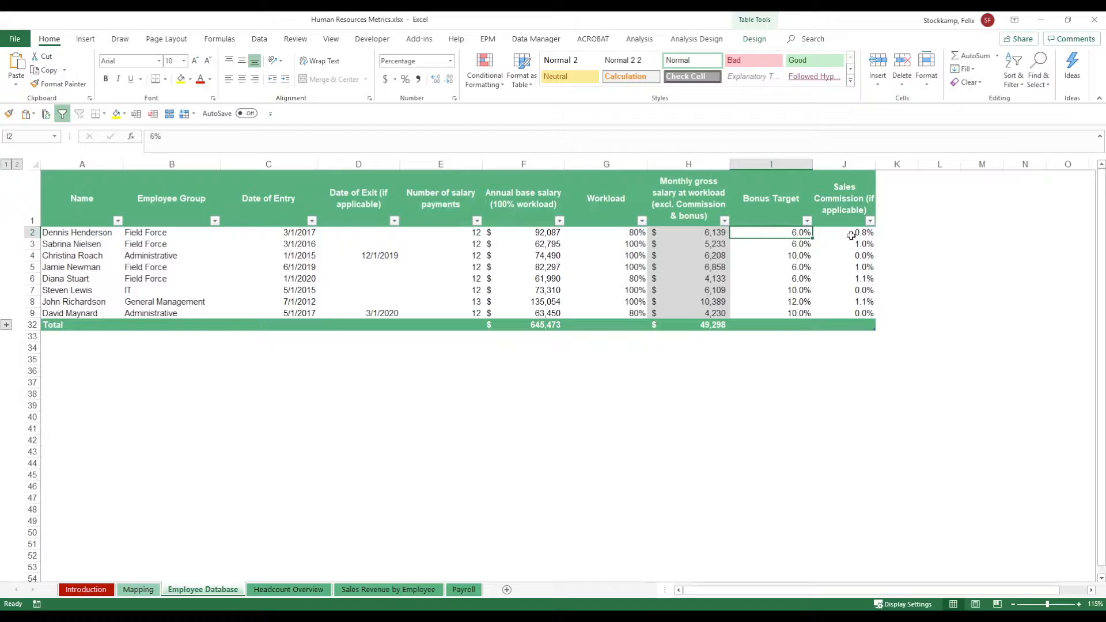
click(843, 233)
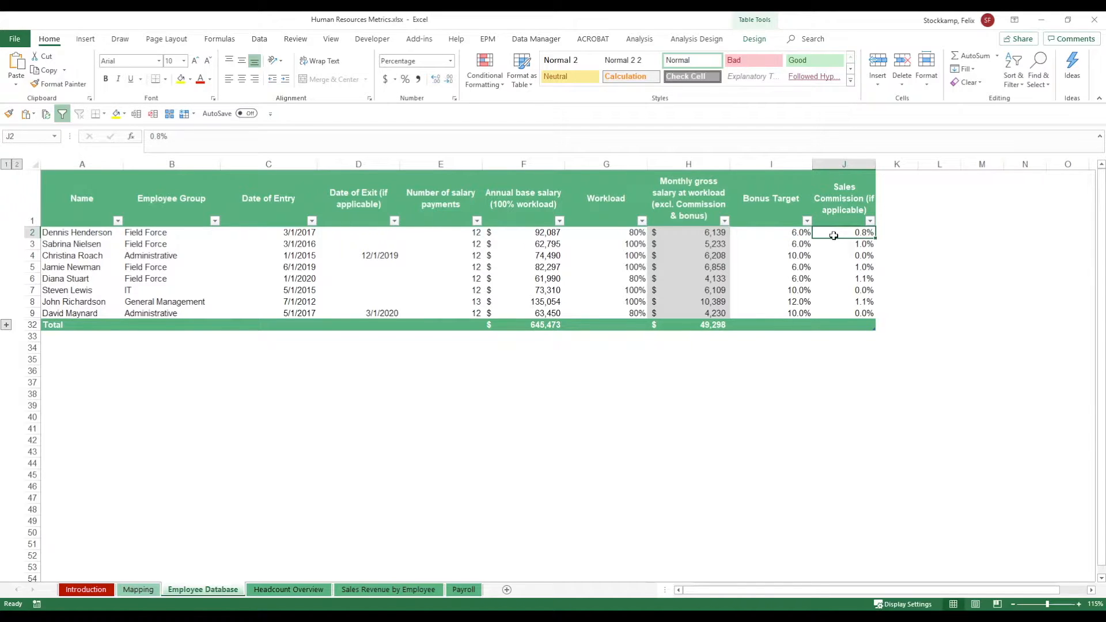
mouse_move(522, 270)
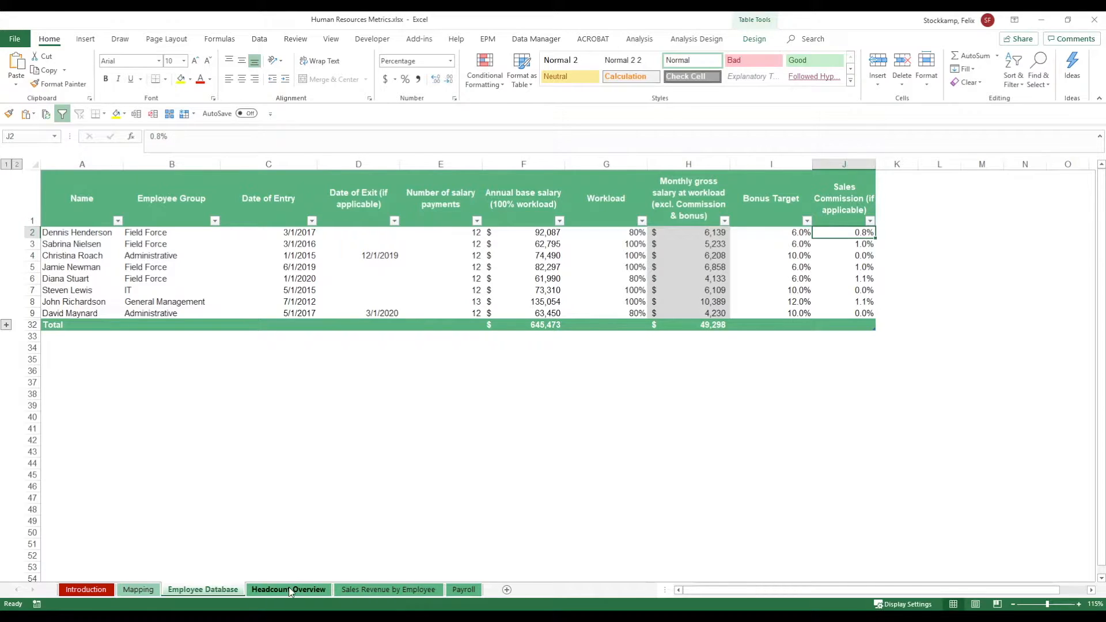
click(288, 589)
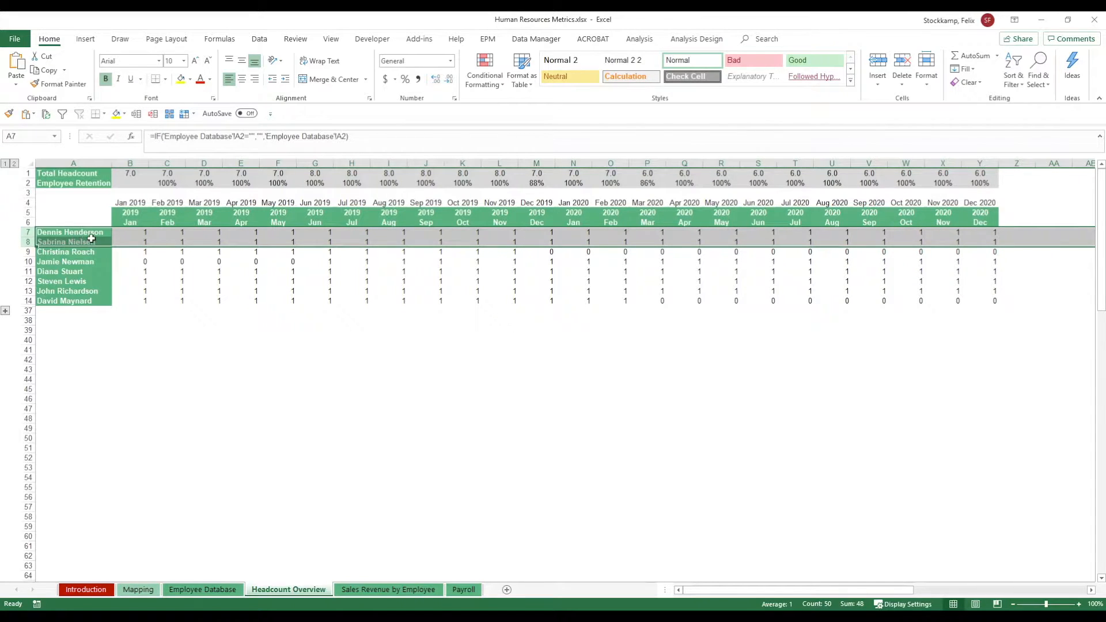
Expand the collapsed rows 15–36 beneath the eight employee rows on Headcount Overview
click(129, 231)
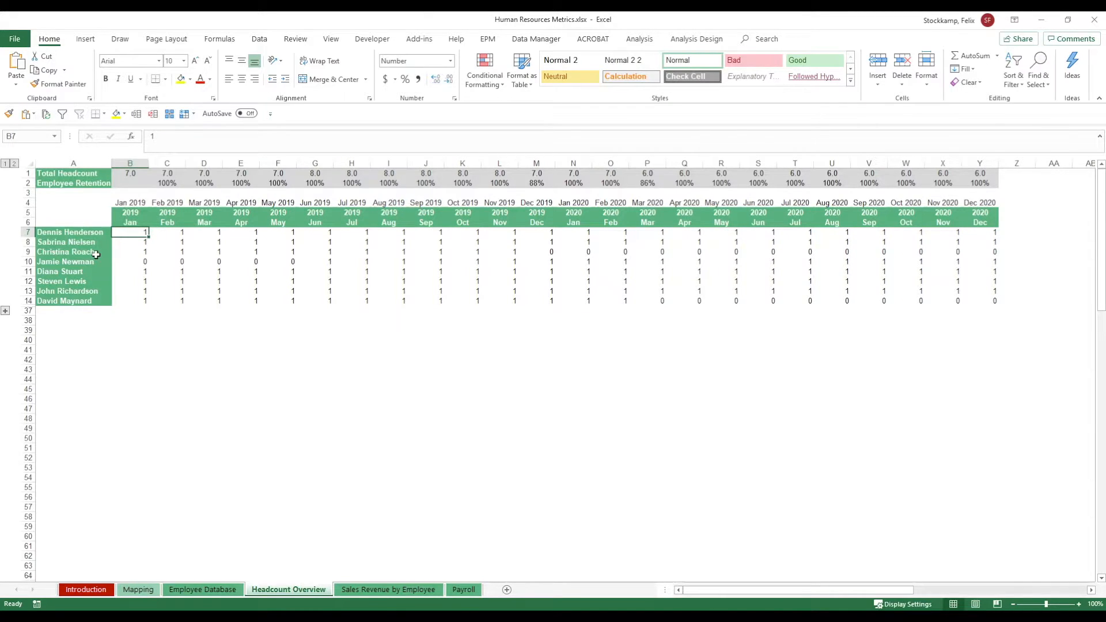
mouse_move(126, 258)
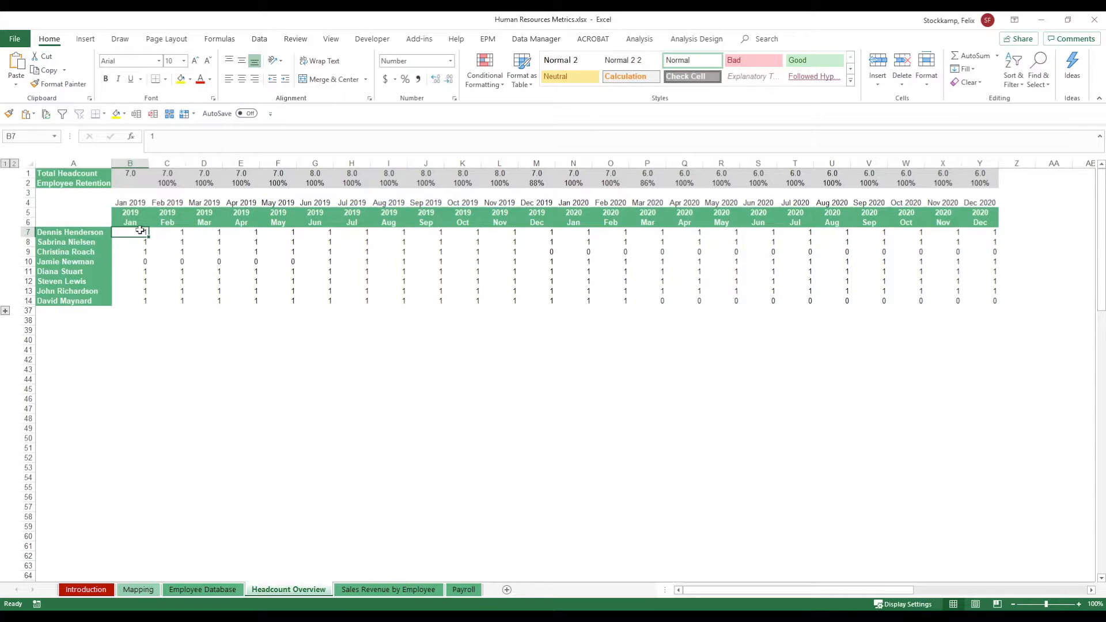
click(73, 232)
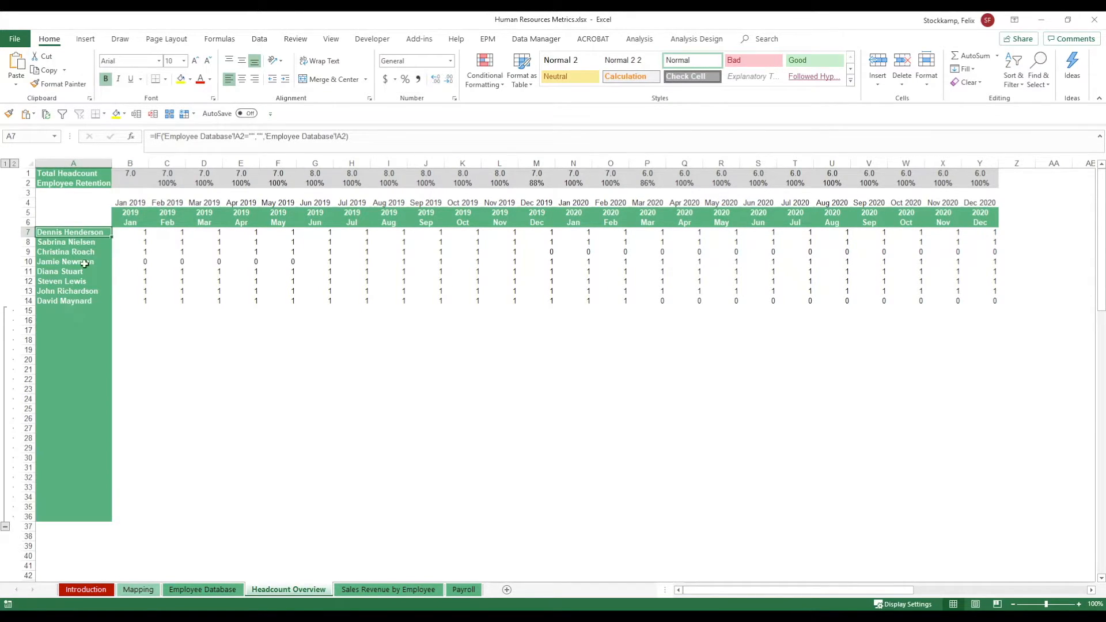
click(129, 311)
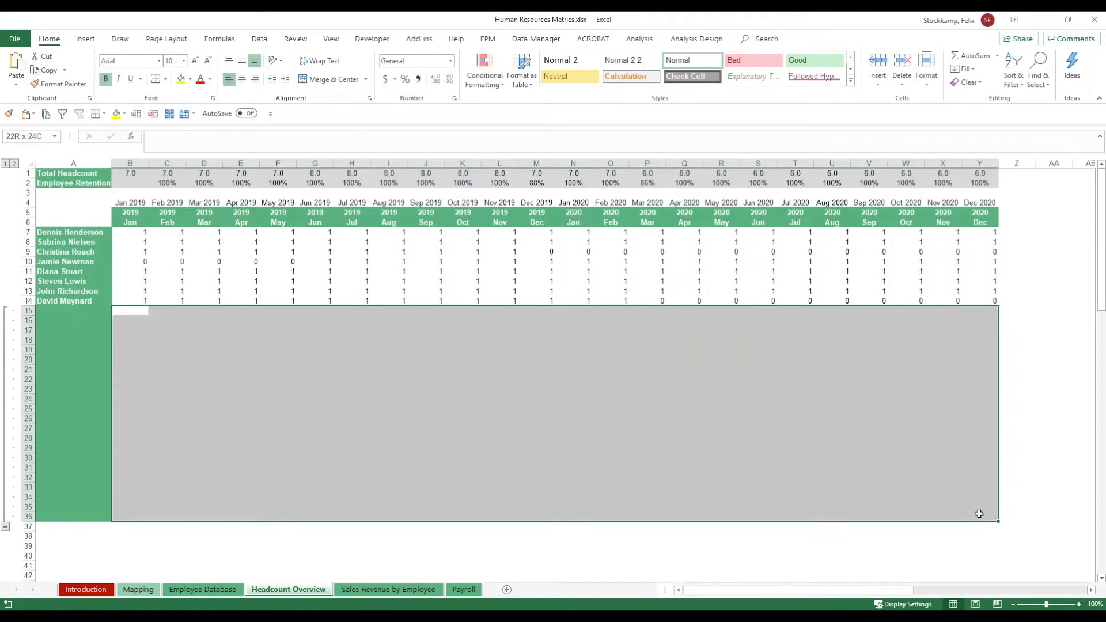
Clear the 'Test' entry added below the employees on the Employee Database sheet
click(130, 311)
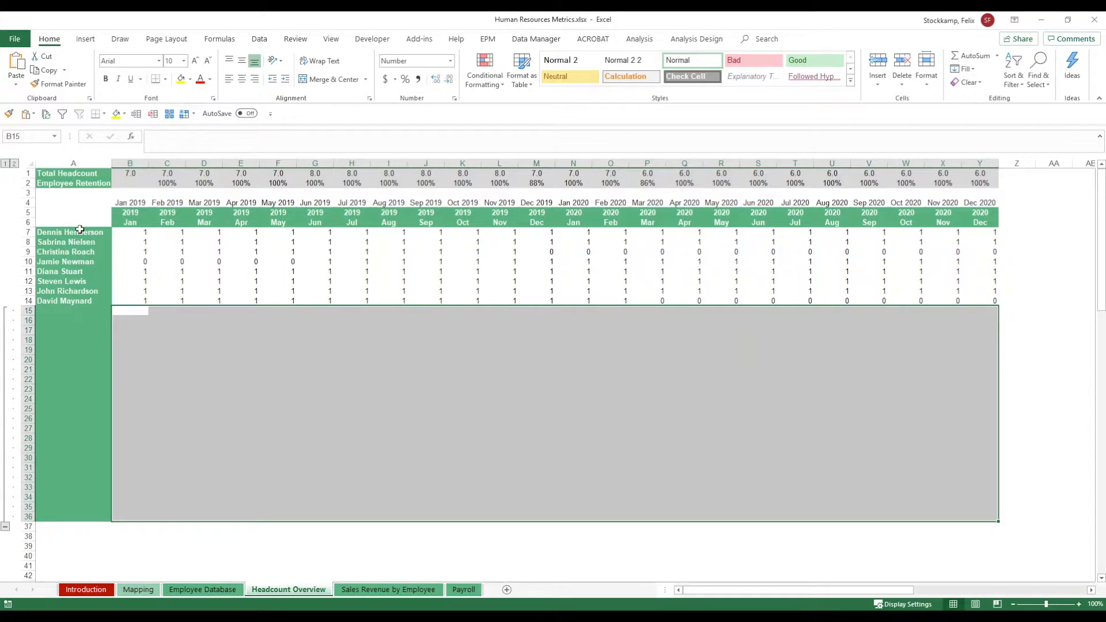
click(72, 262)
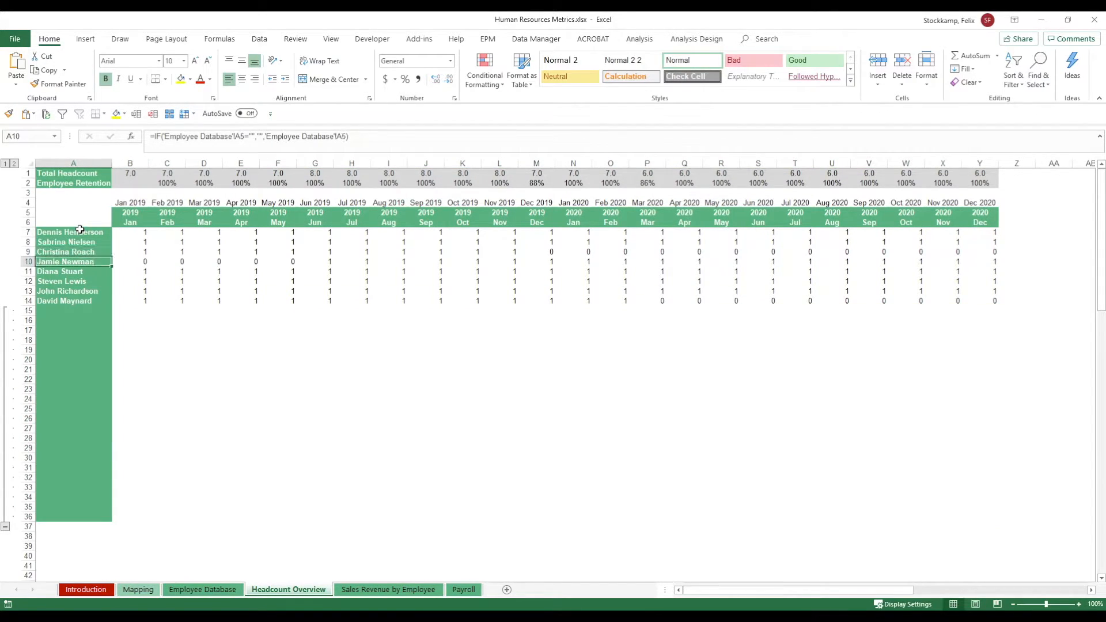
click(73, 290)
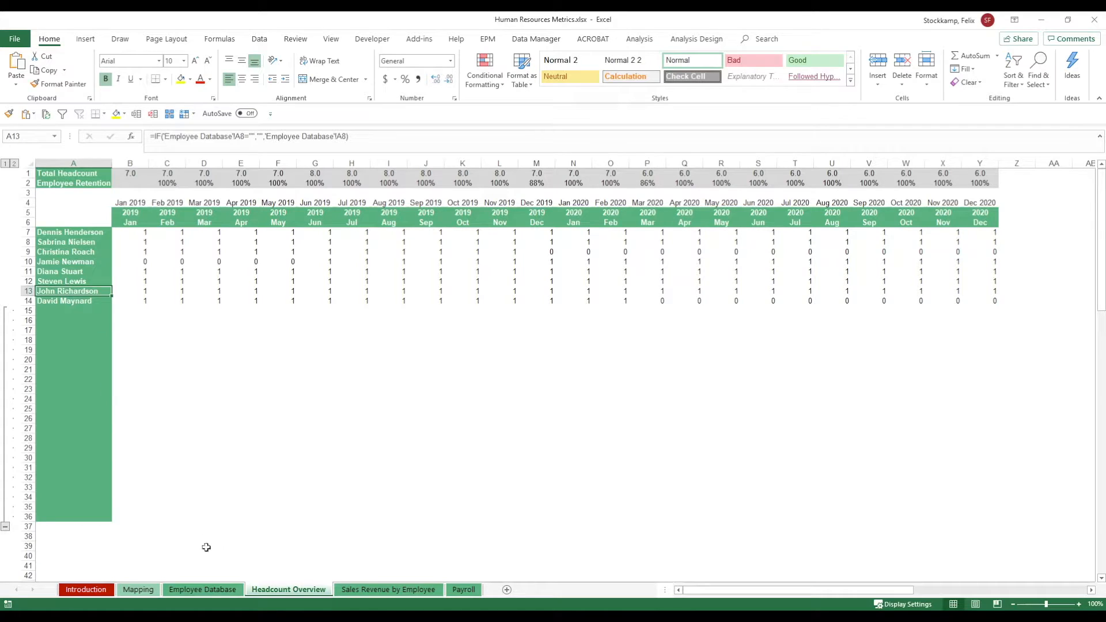
click(202, 589)
text(Test)
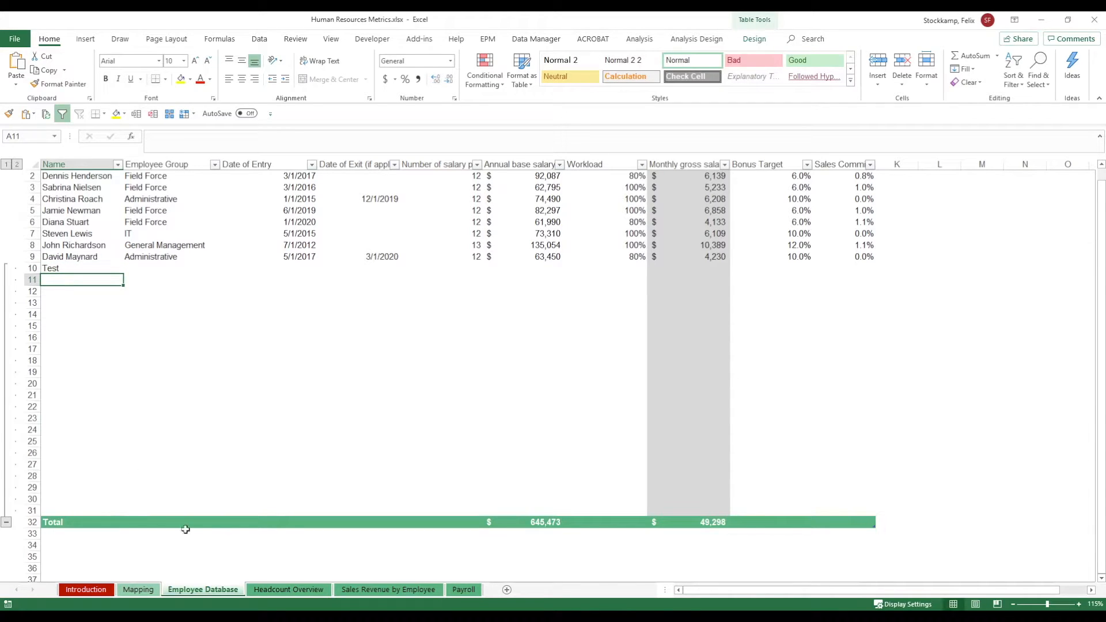
Confirm on Headcount Overview that the test row is blank again, checking back against Employee Database
click(288, 589)
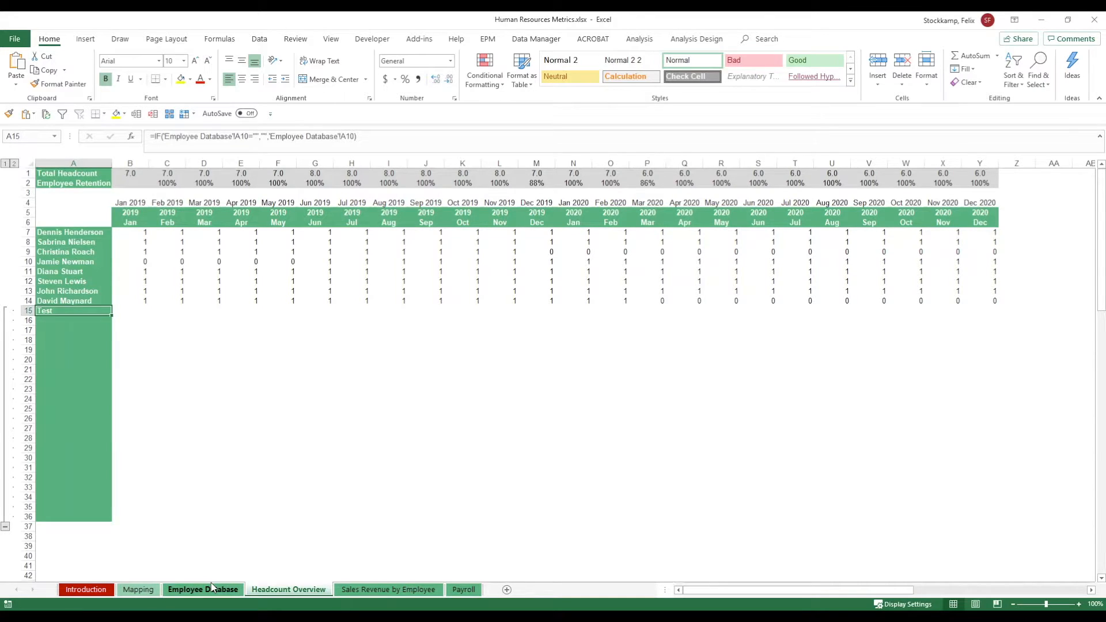
click(202, 590)
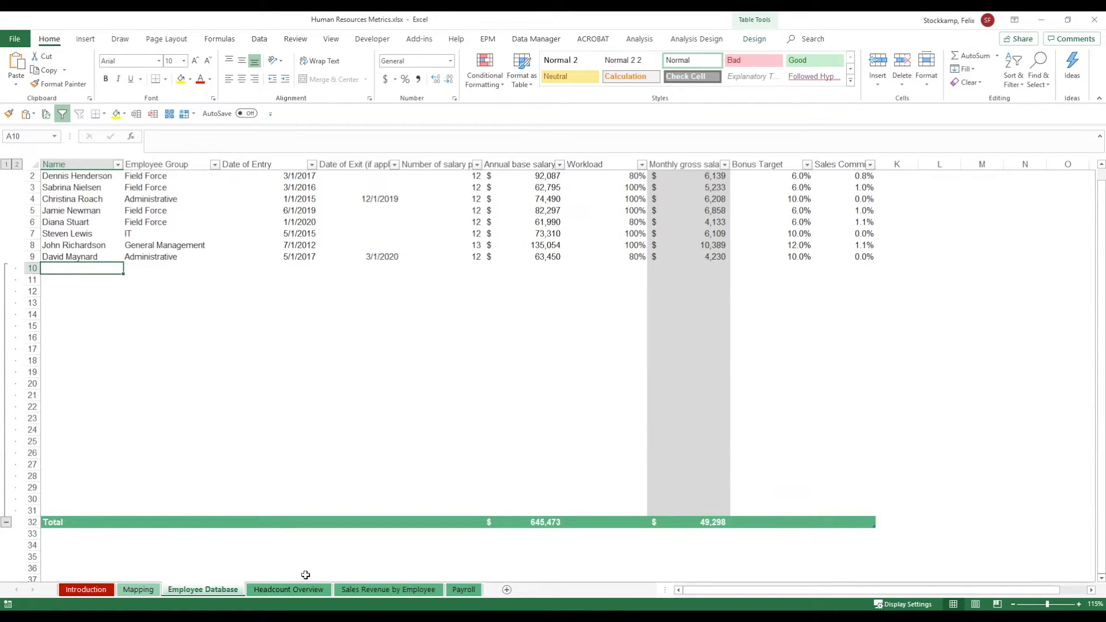
click(288, 593)
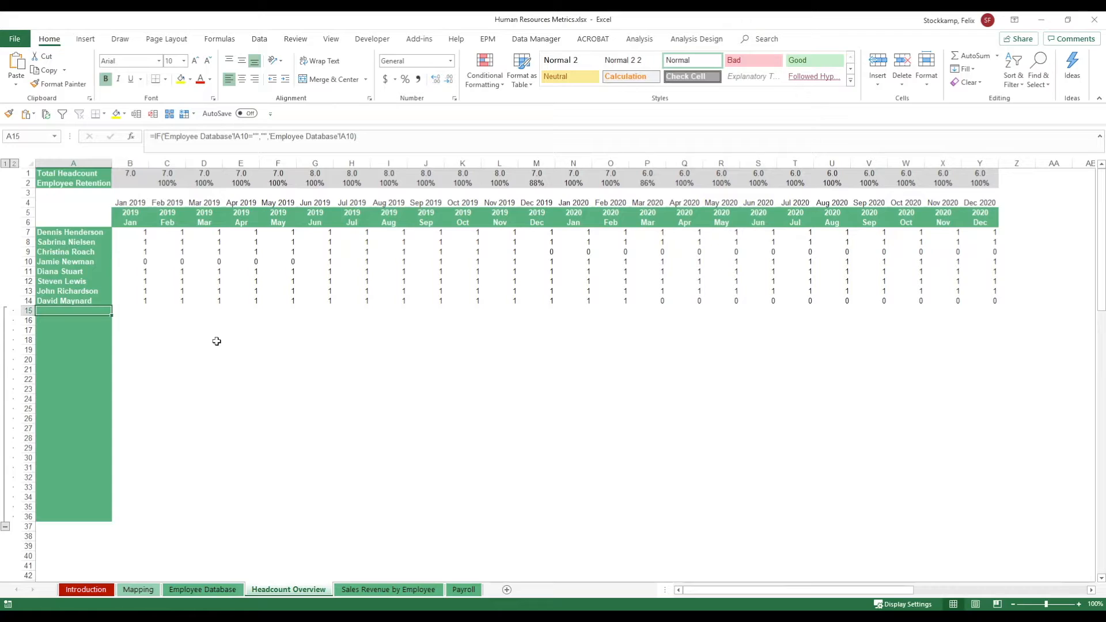
mouse_move(356, 362)
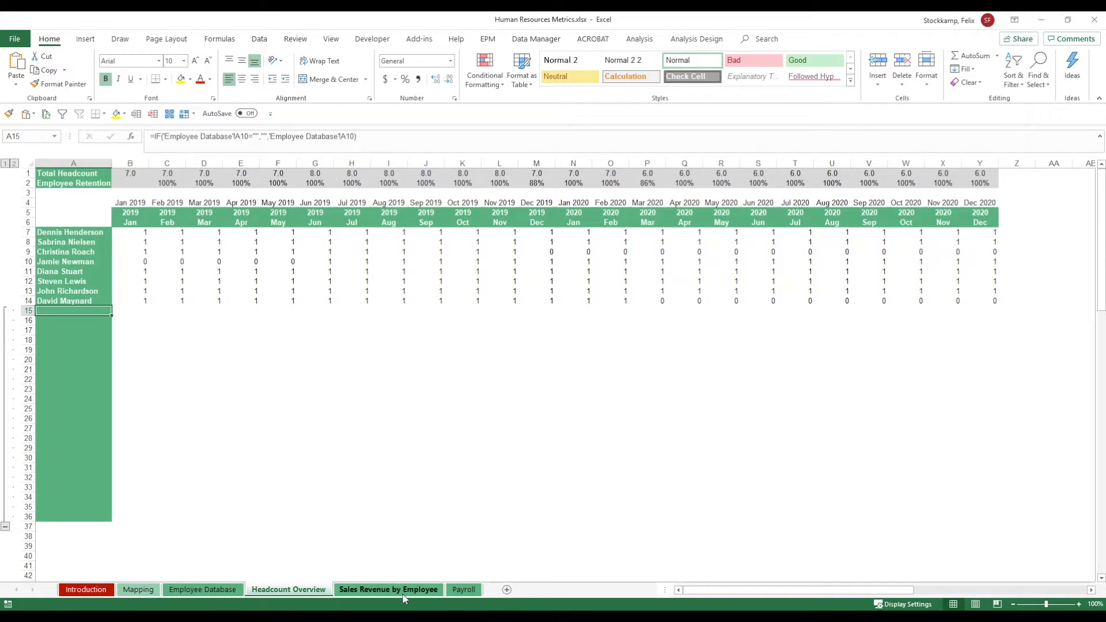
Show Sales Revenue by Employee with grouped rows 12–33 expanded above the total
click(388, 588)
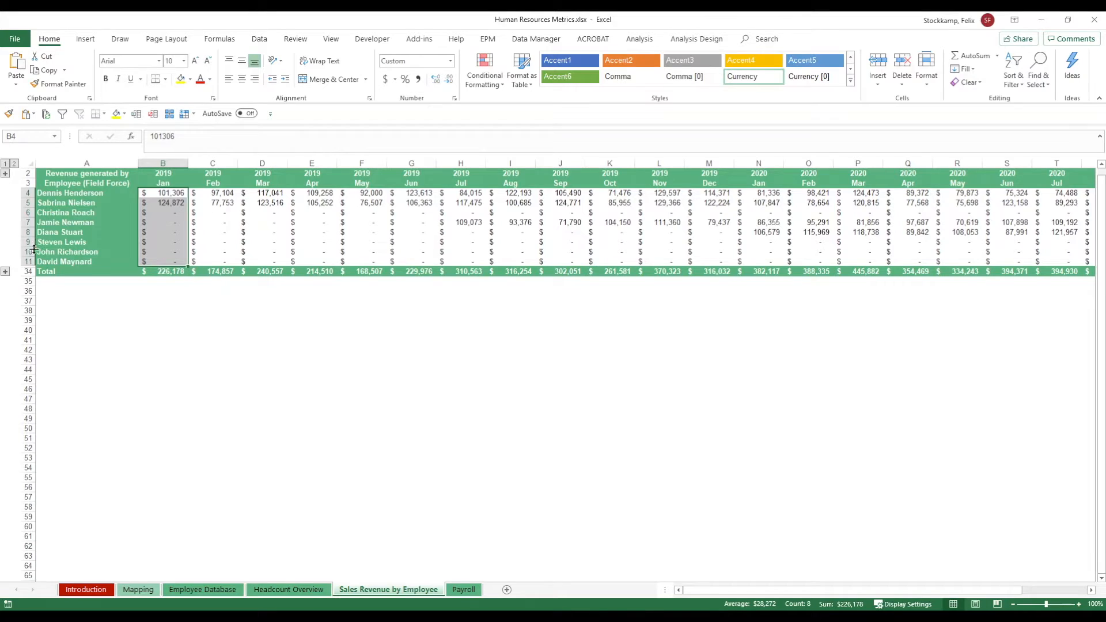
click(5, 271)
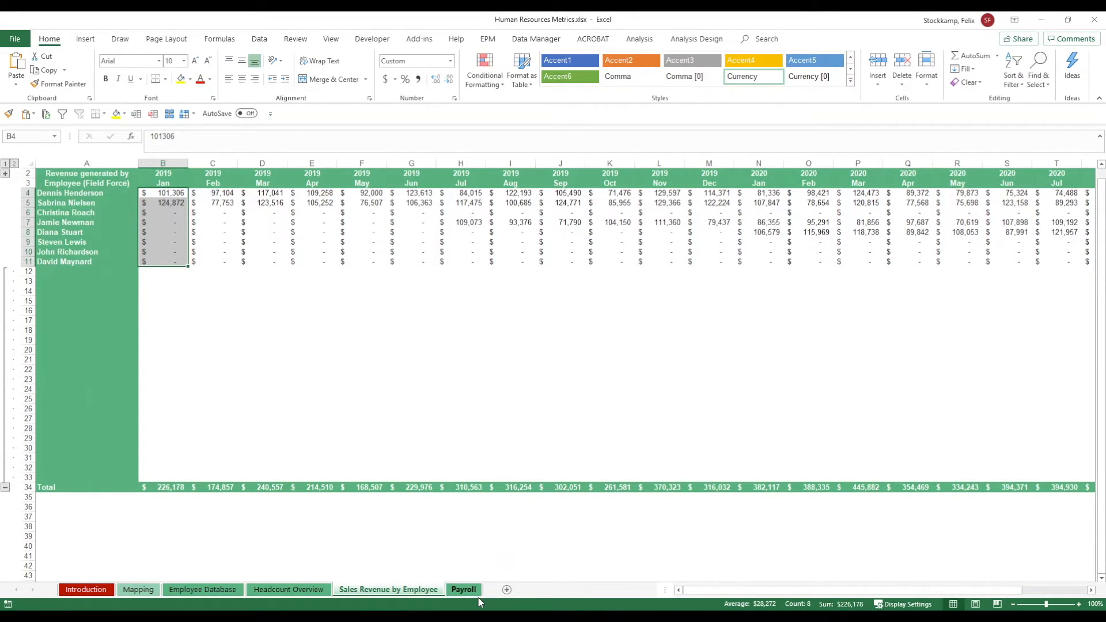
Review the Payroll sheet's monthly pay per employee and the total payroll table
click(463, 590)
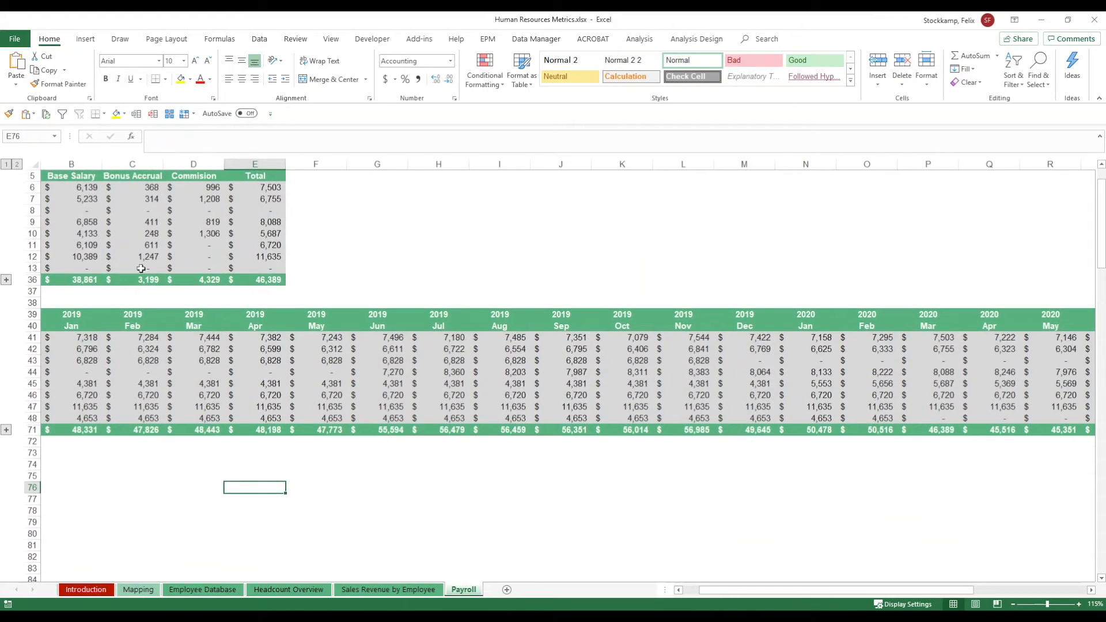
scroll(left, 3)
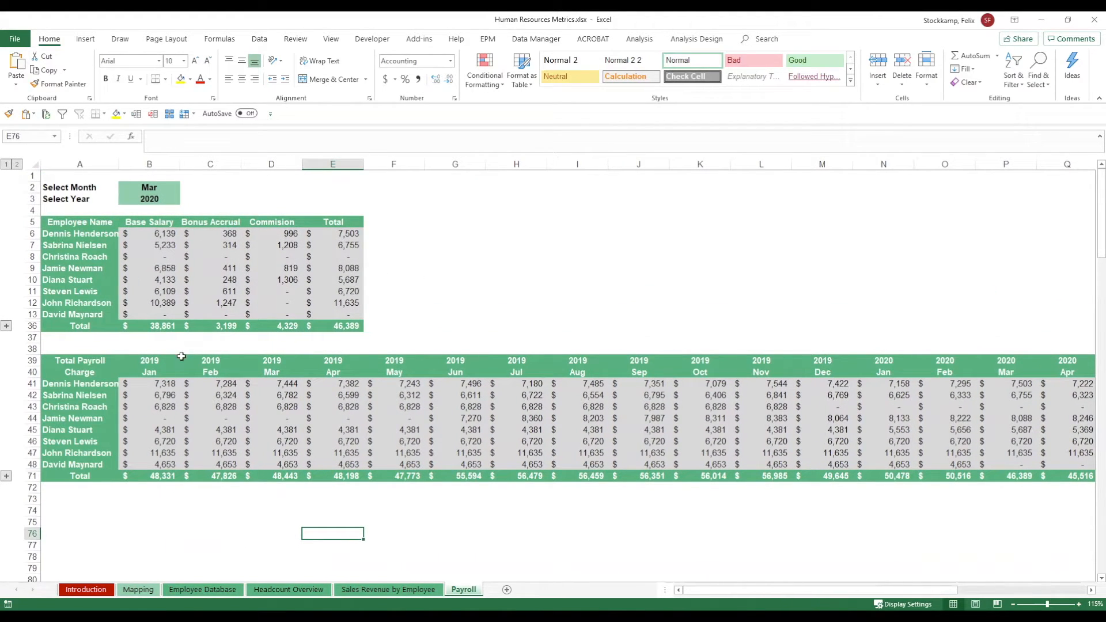
mouse_move(161, 393)
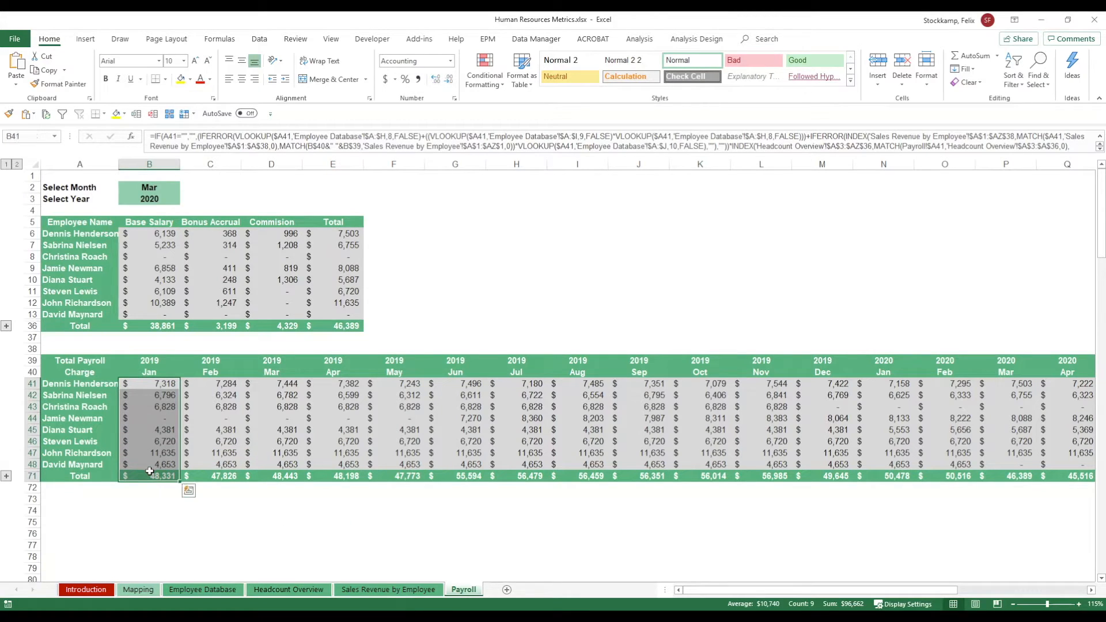
mouse_move(161, 383)
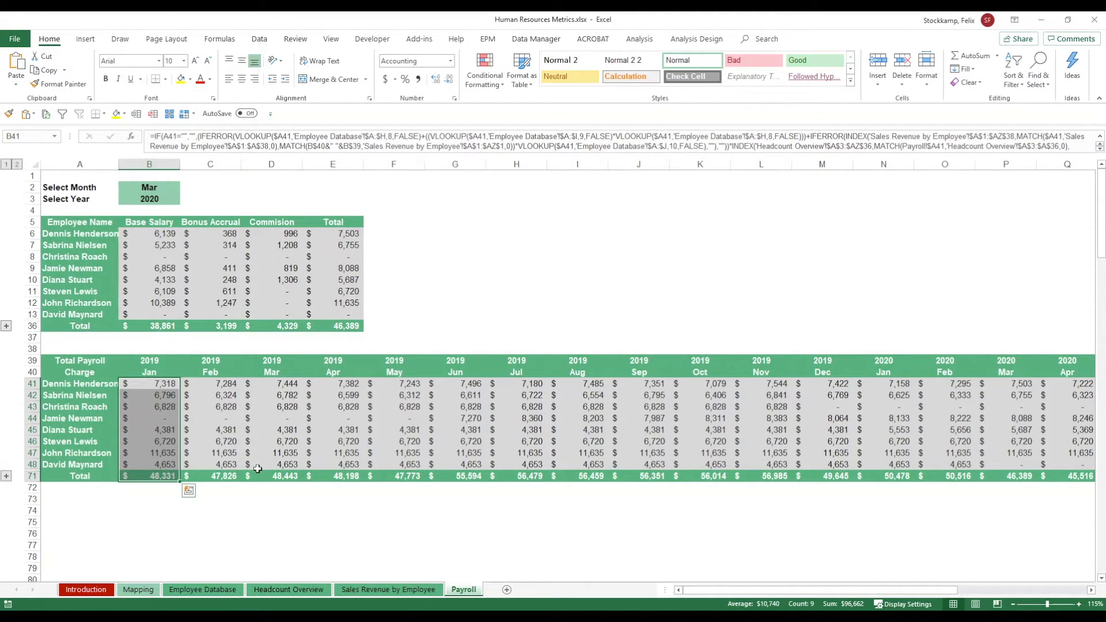
mouse_move(185, 372)
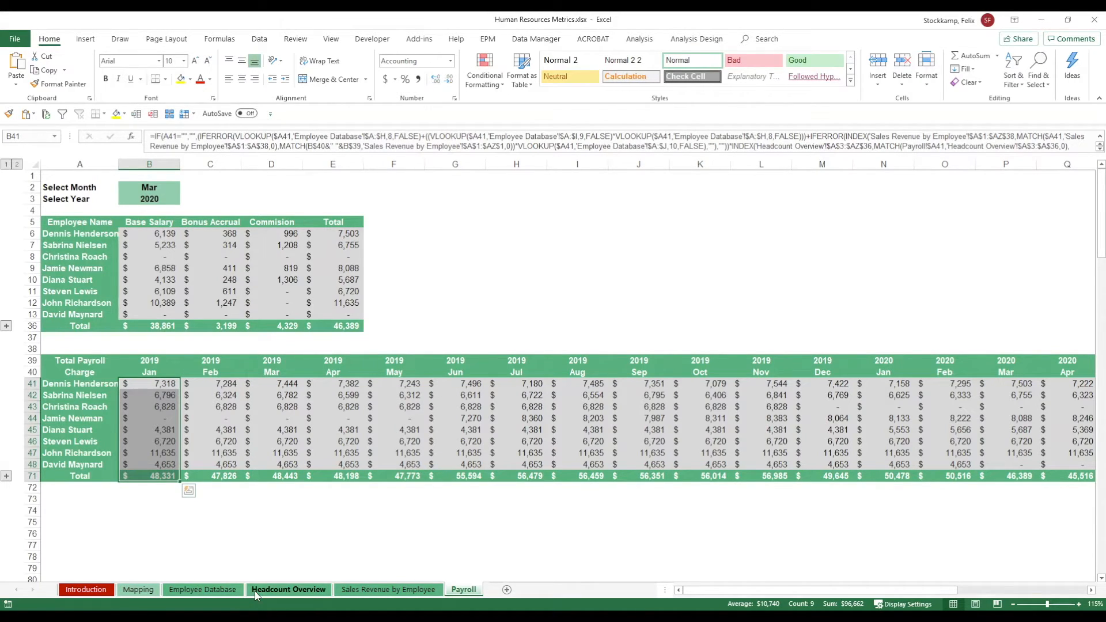
click(202, 590)
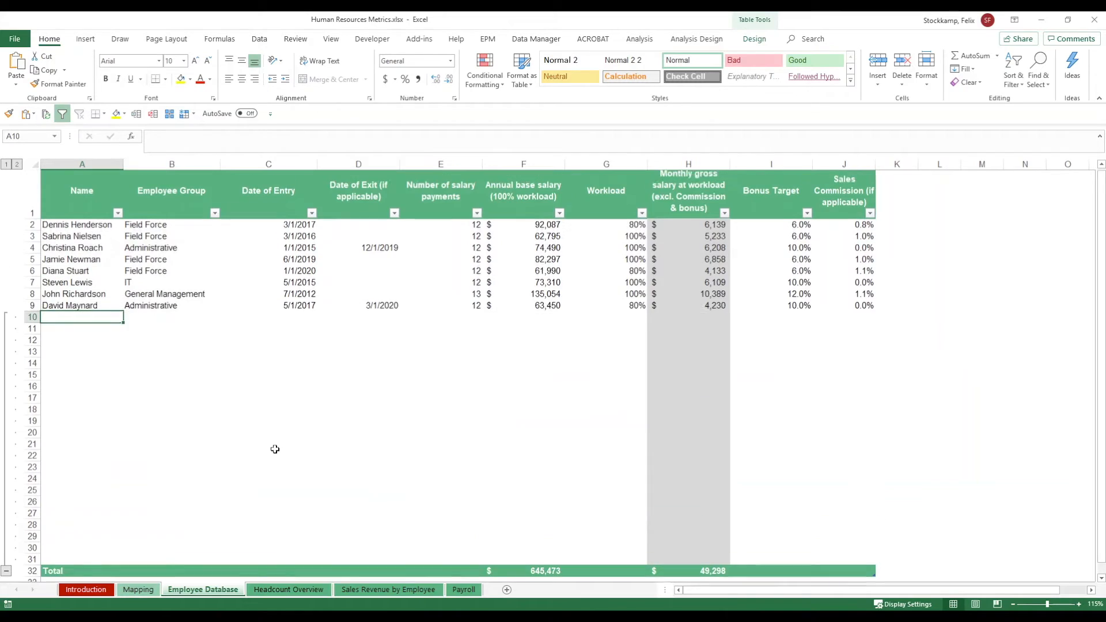
scroll(down, 3)
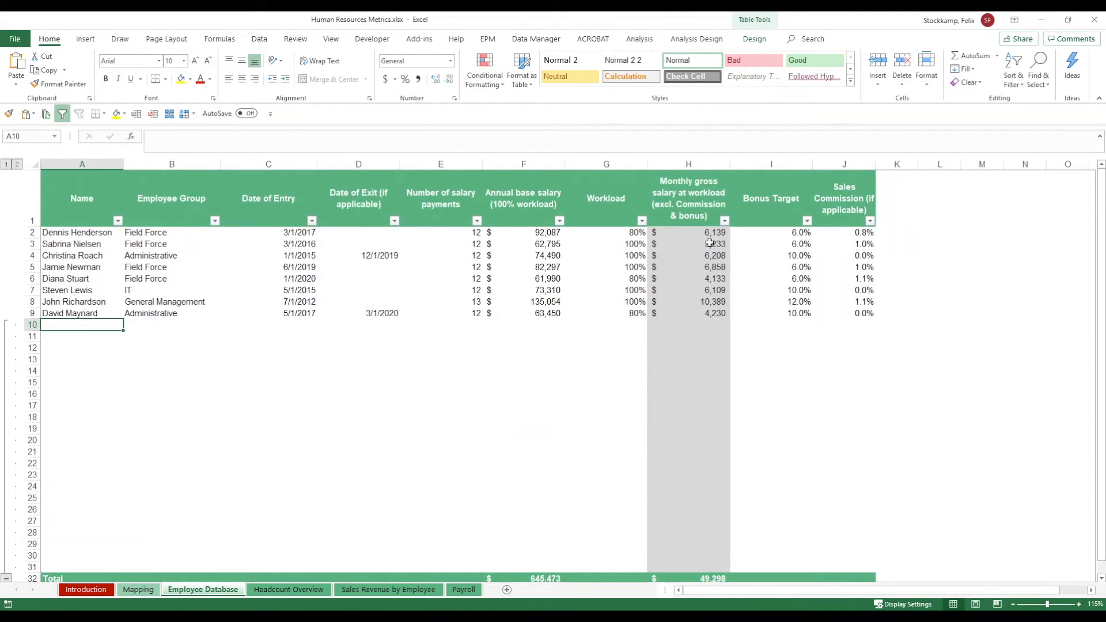
click(288, 589)
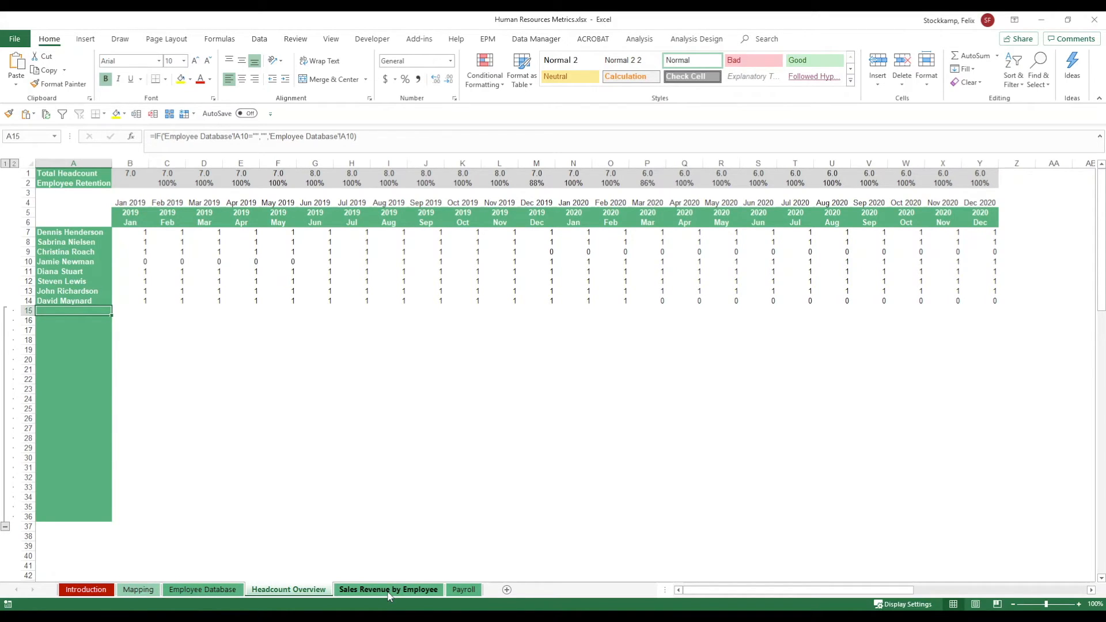
click(388, 588)
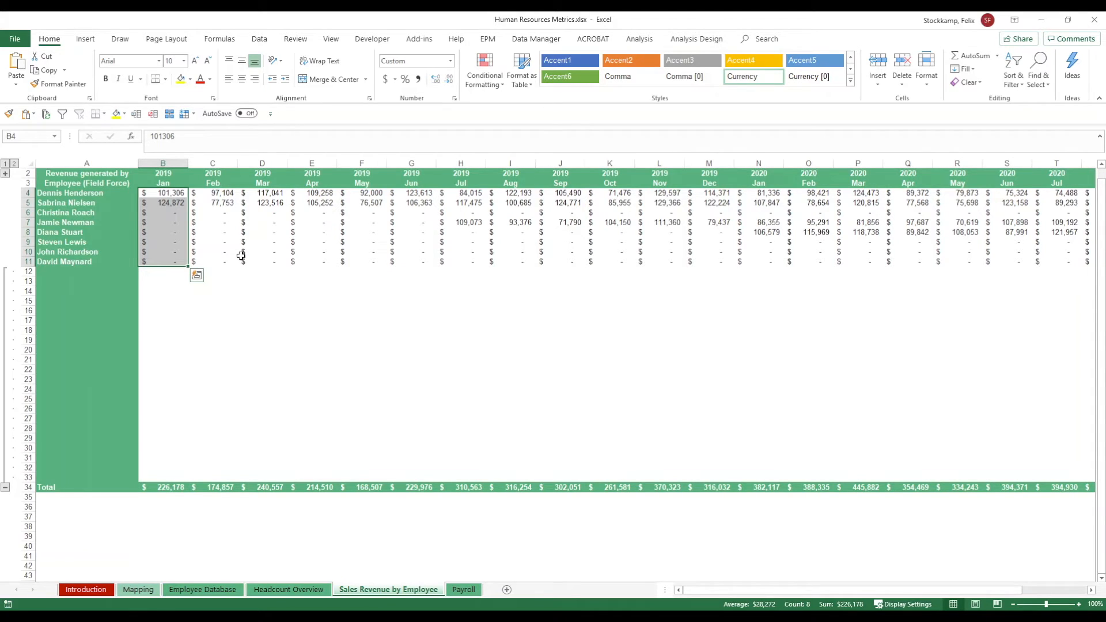
click(463, 589)
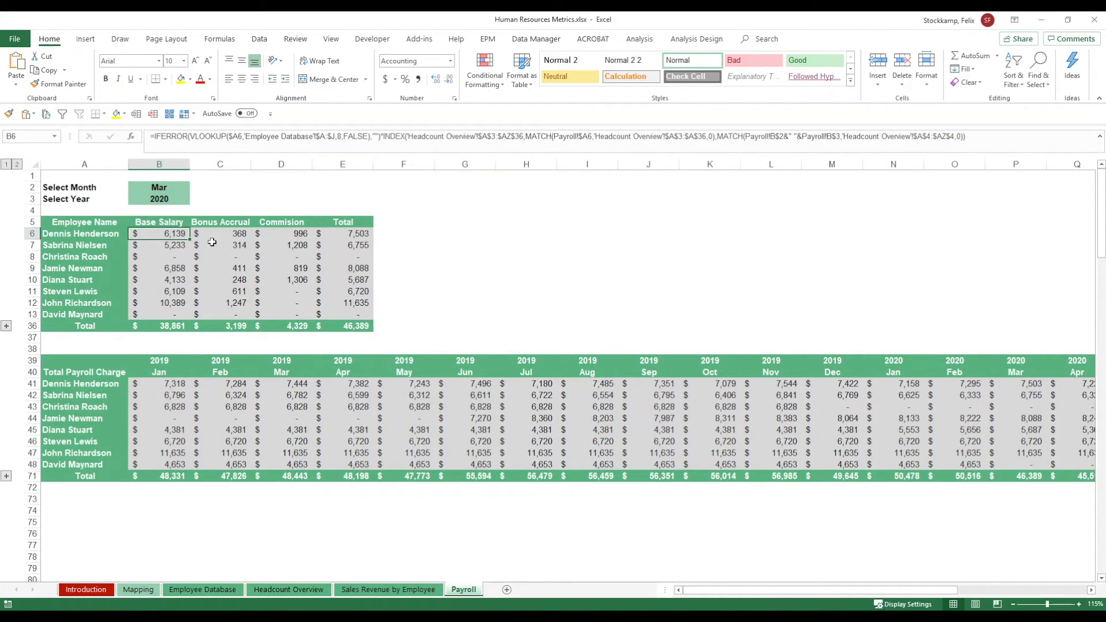
Choose Aug as the breakdown month and move to the year selector for 2019, total updating to 56,459
click(219, 233)
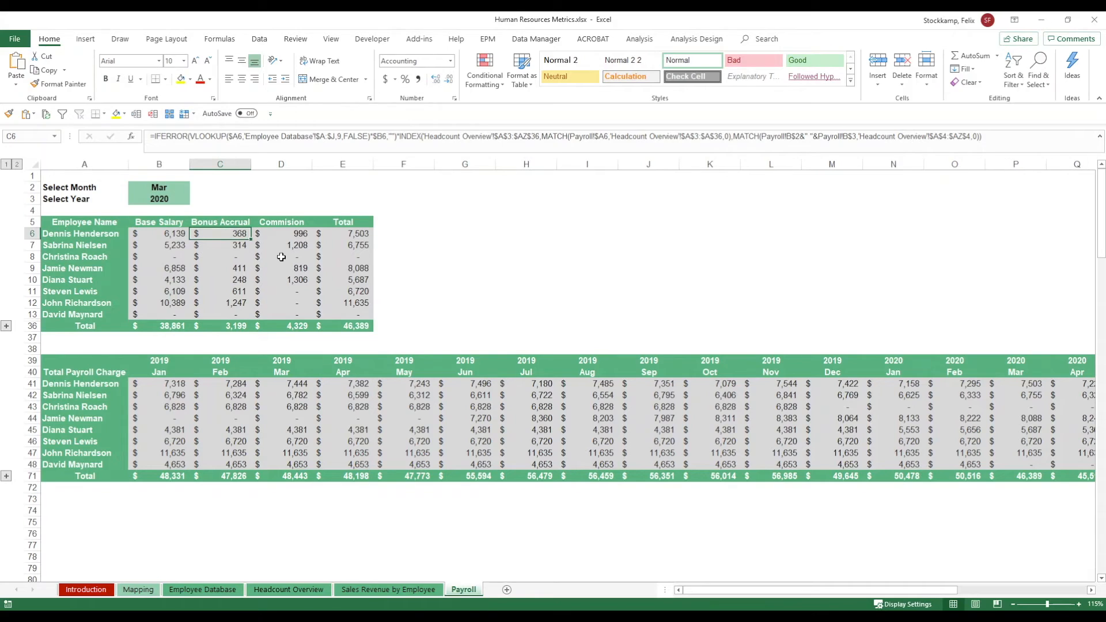
mouse_move(338, 245)
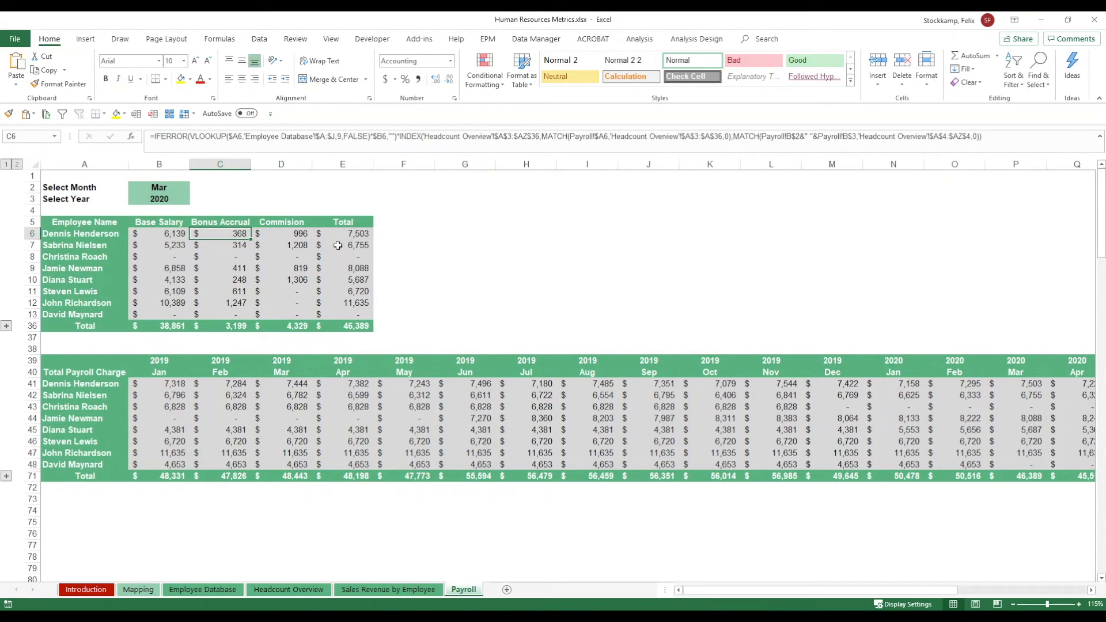
click(158, 198)
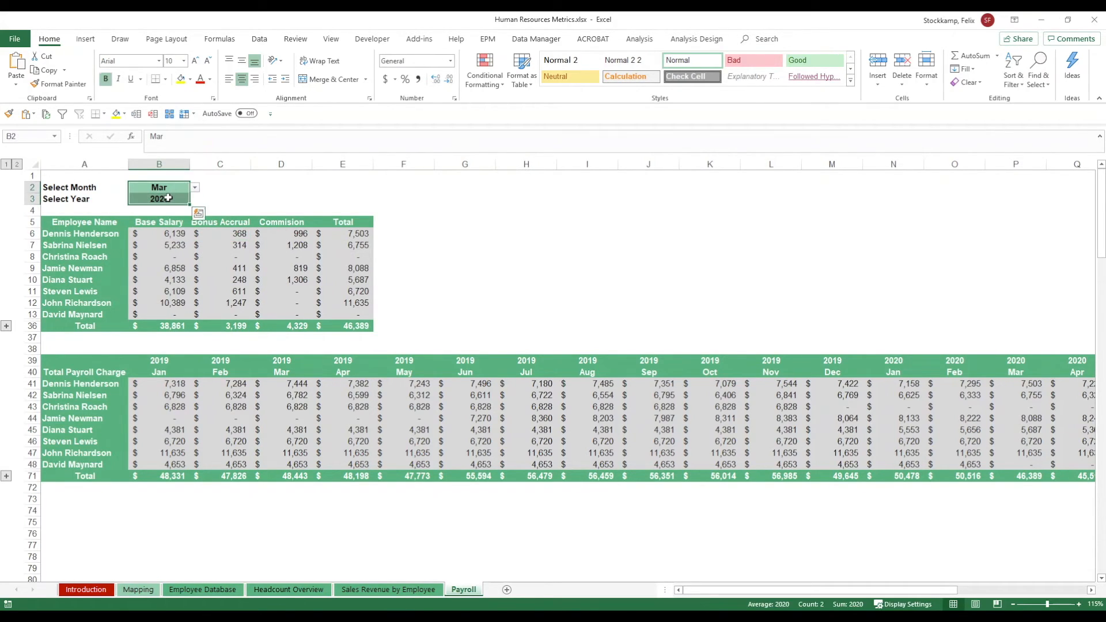
click(195, 186)
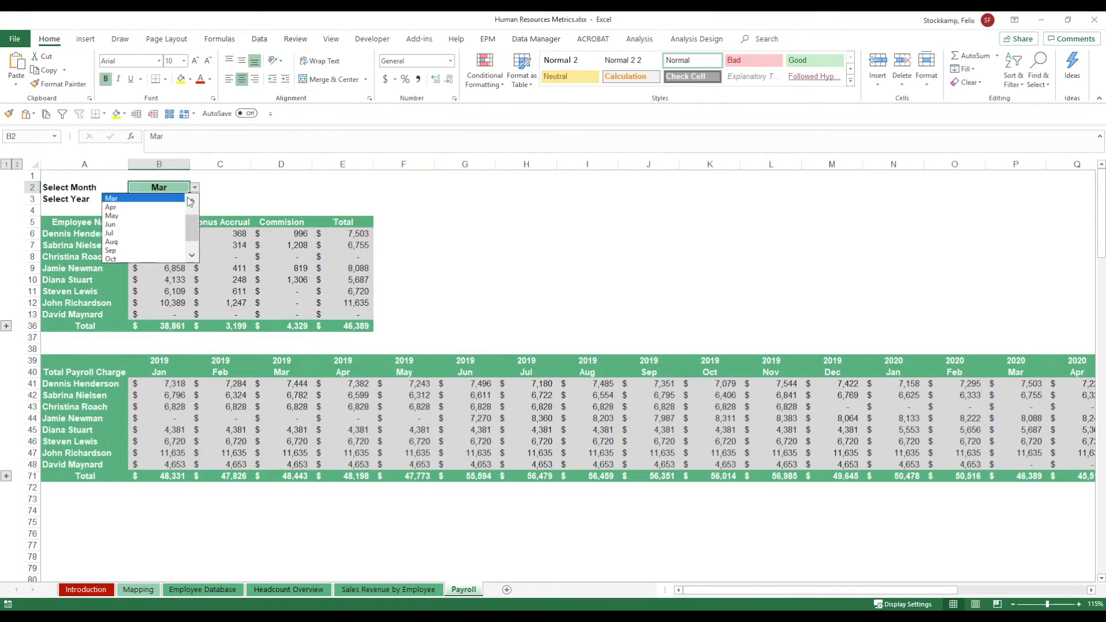
click(110, 242)
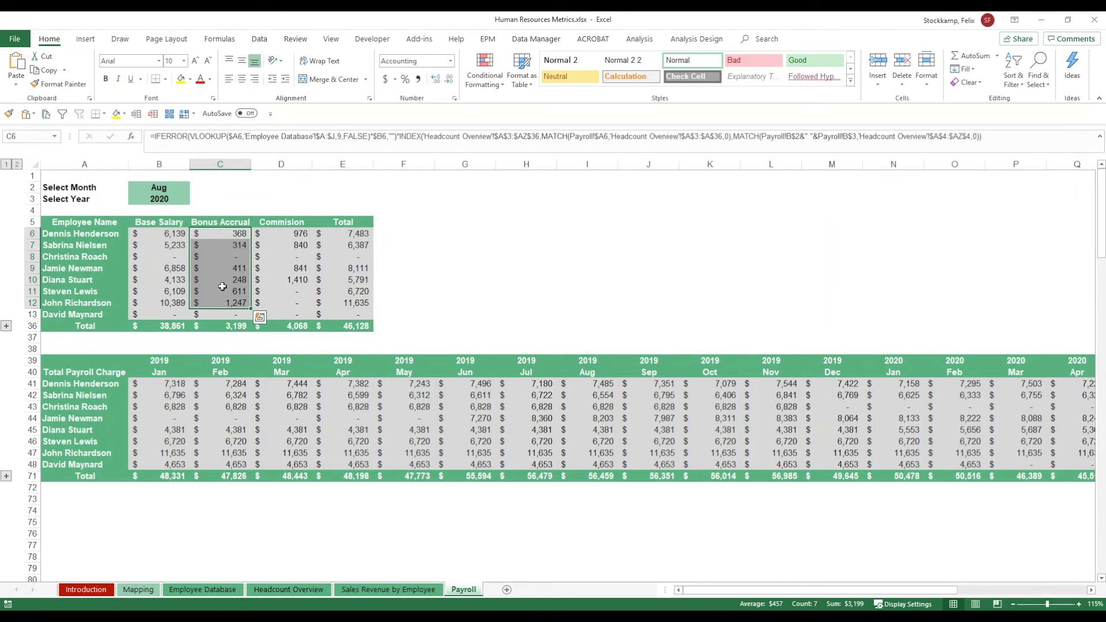
mouse_move(288, 235)
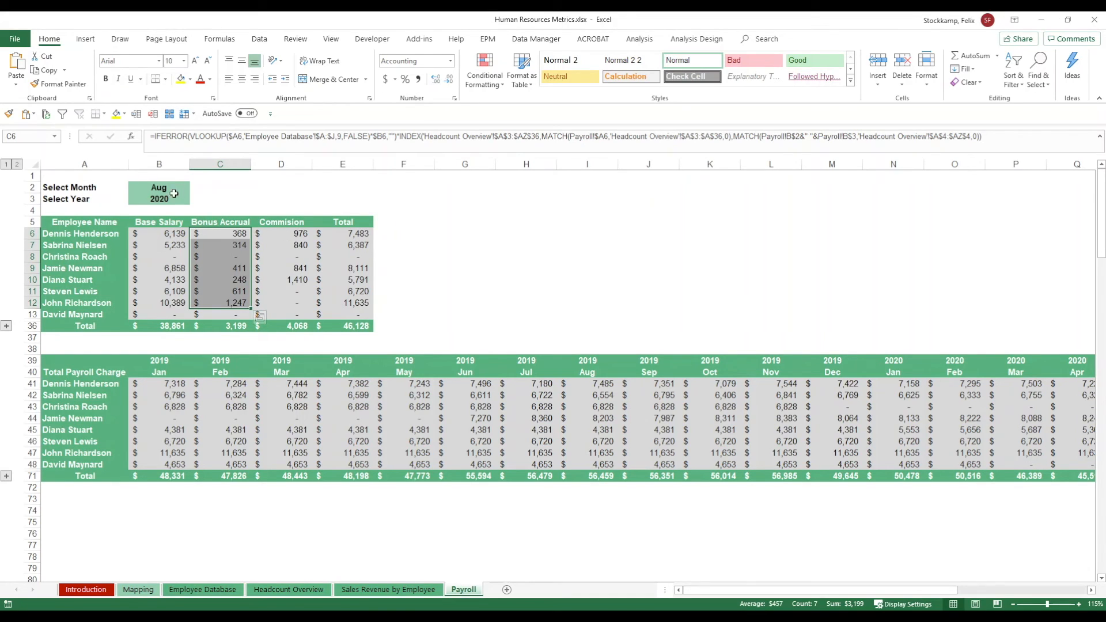
click(159, 199)
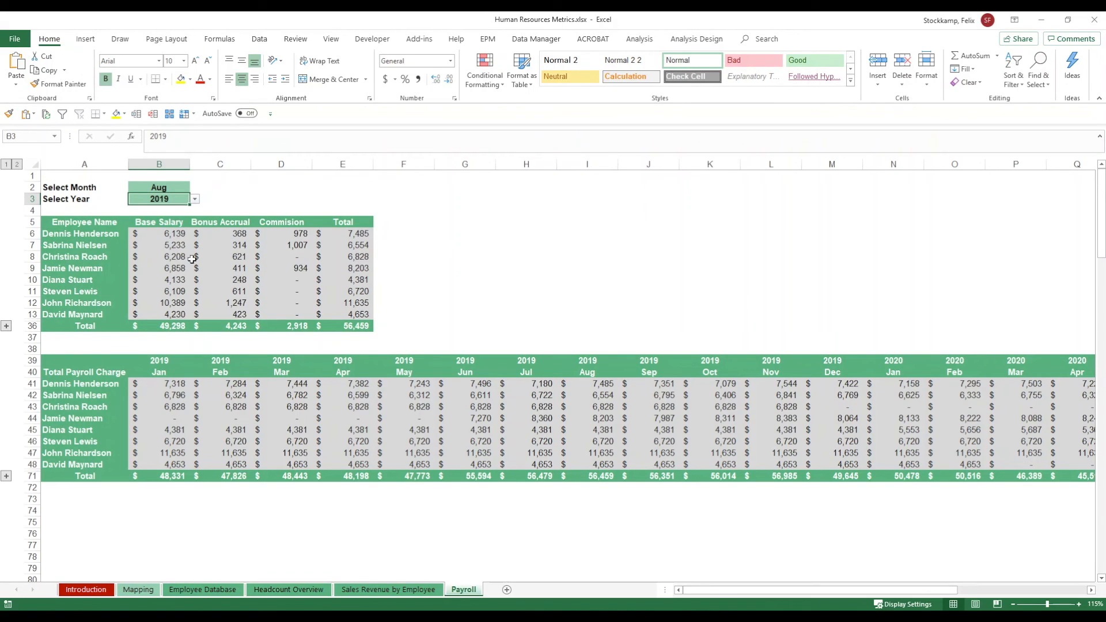
mouse_move(1056, 457)
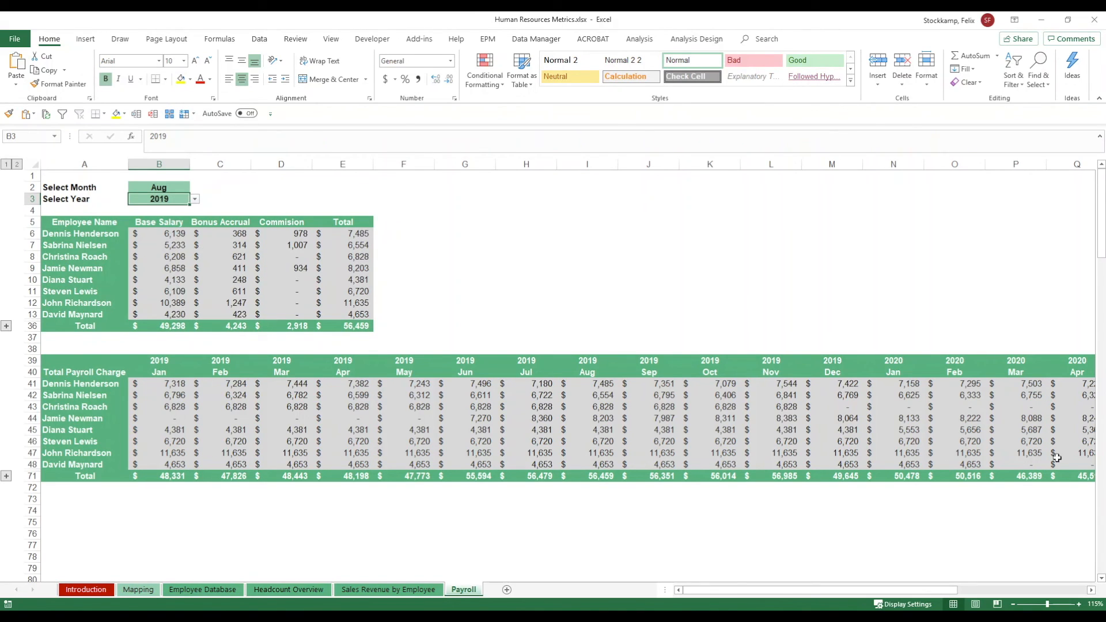
mouse_move(183, 577)
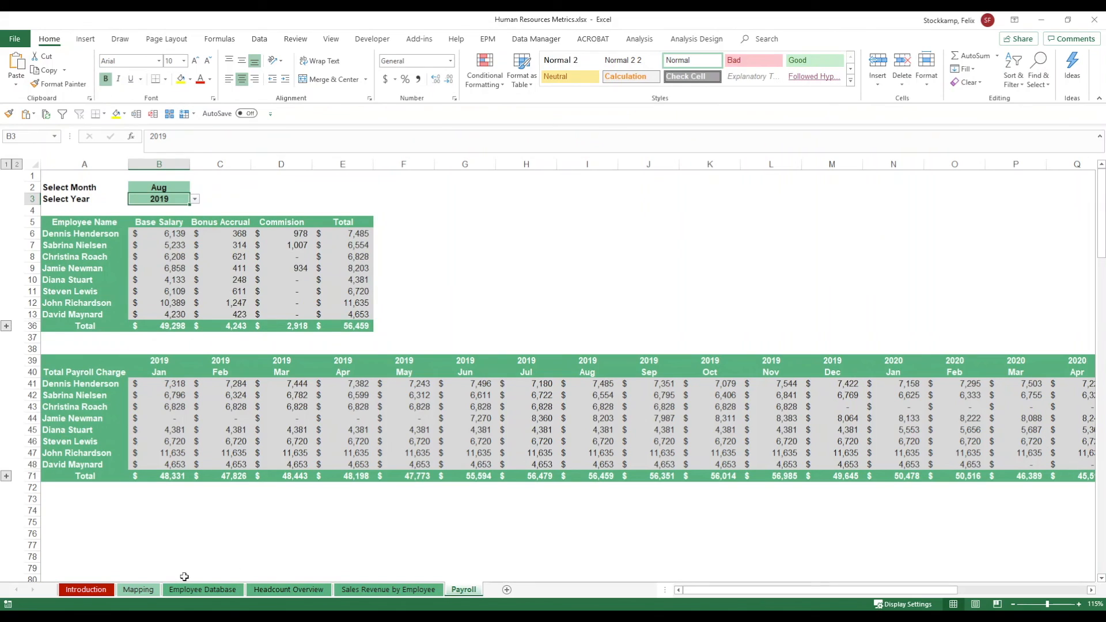
mouse_move(383, 439)
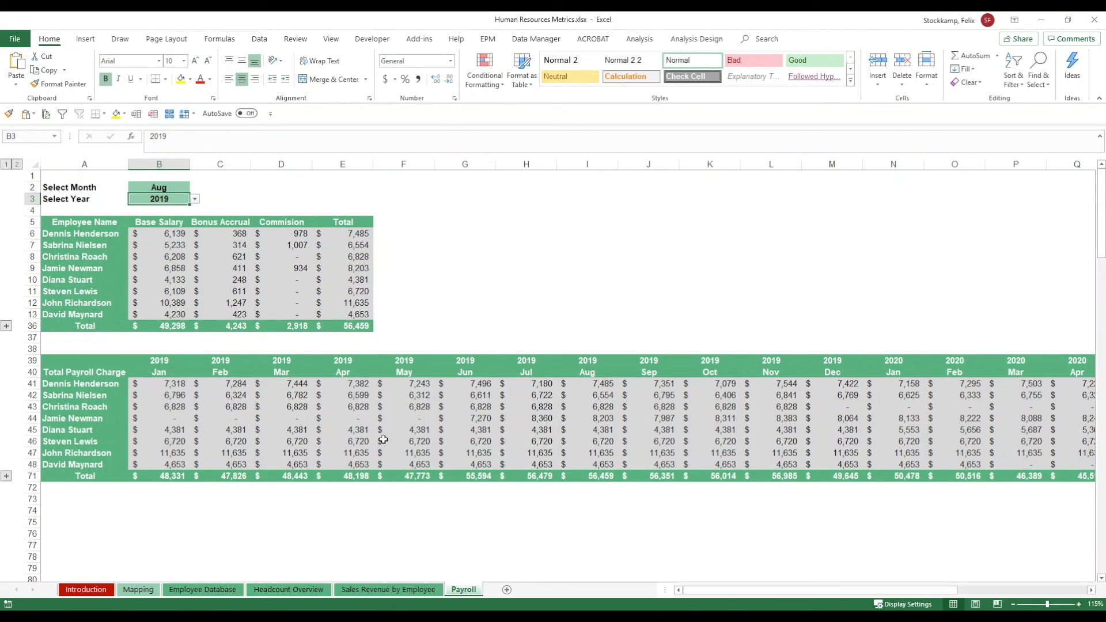